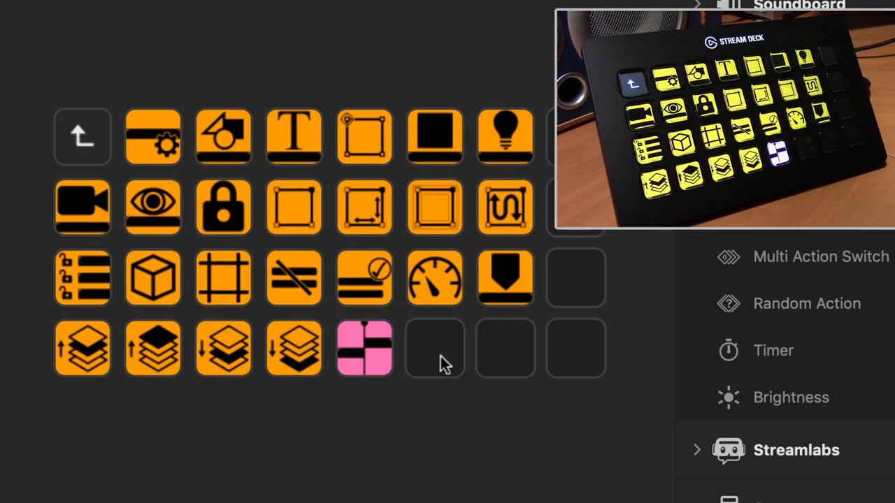
- Add a new profile and rename it AE Test
{"action": "right_click", "coordinate": [433, 347]}
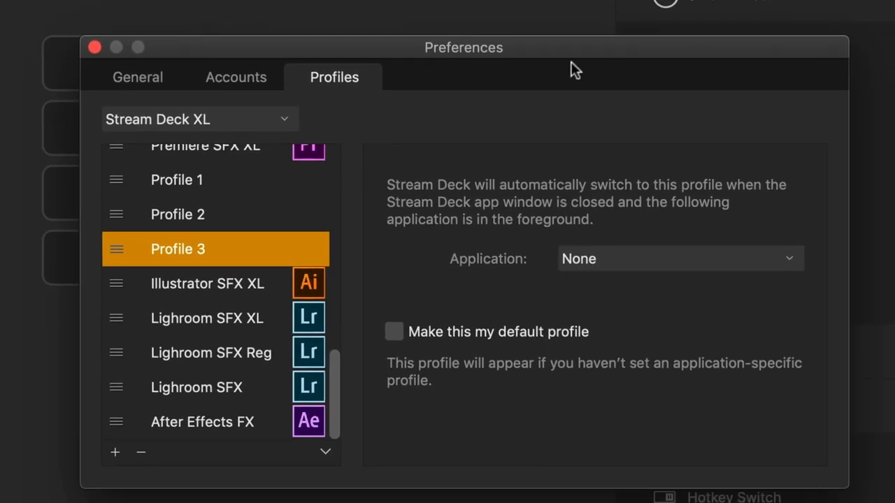
{"action": "mouse_move", "coordinate": [333, 384]}
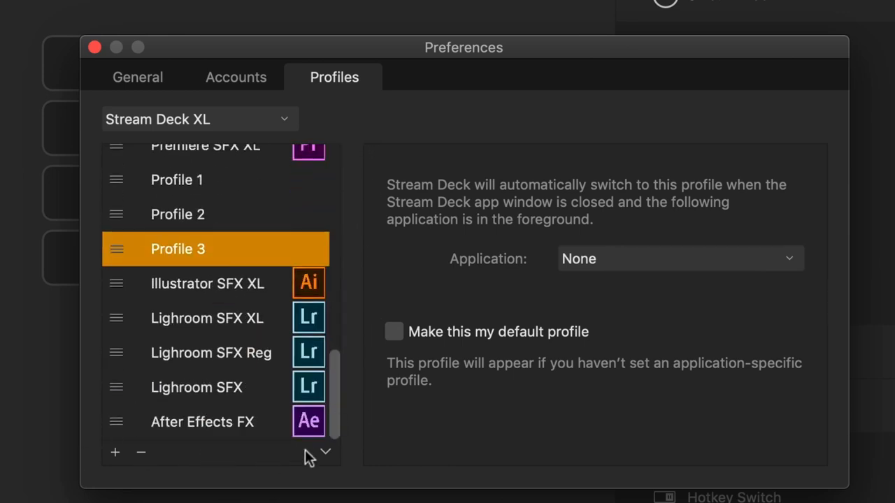
{"action": "mouse_move", "coordinate": [114, 455]}
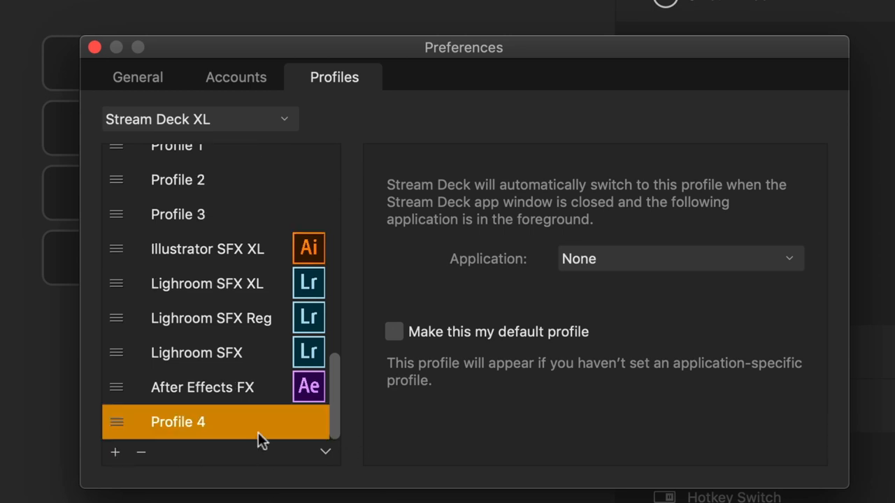
{"action": "double_click", "coordinate": [177, 422]}
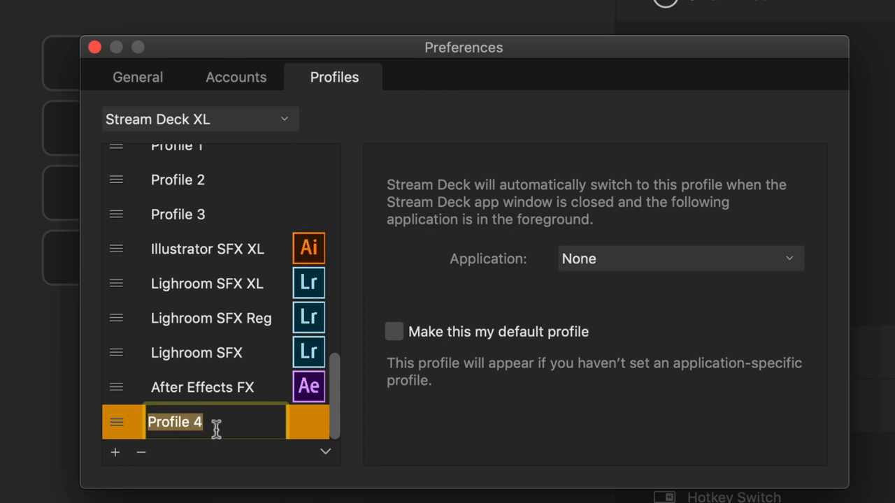
{"action": "type", "text": "AE Test"}
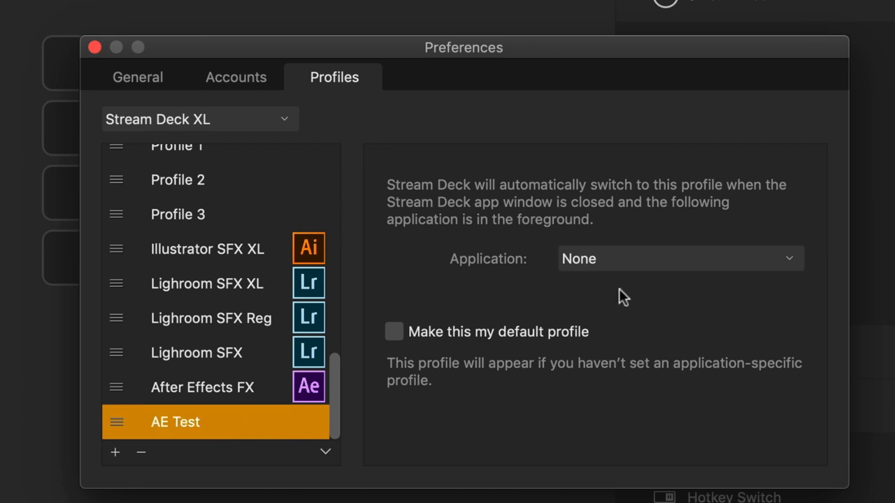
{"action": "mouse_move", "coordinate": [552, 268]}
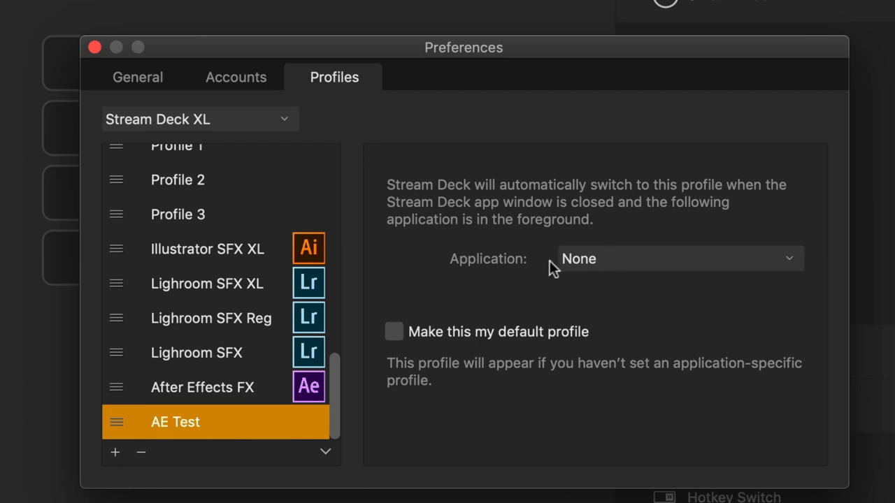
{"action": "mouse_move", "coordinate": [305, 423]}
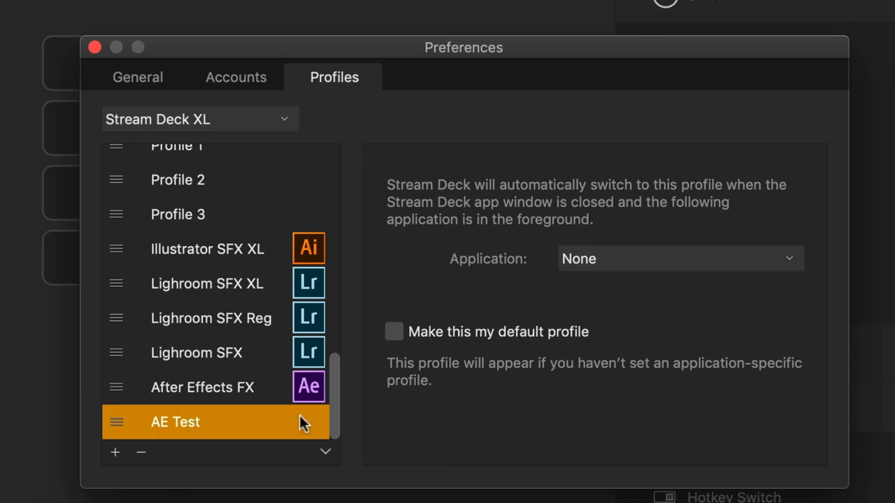
{"action": "mouse_move", "coordinate": [560, 269]}
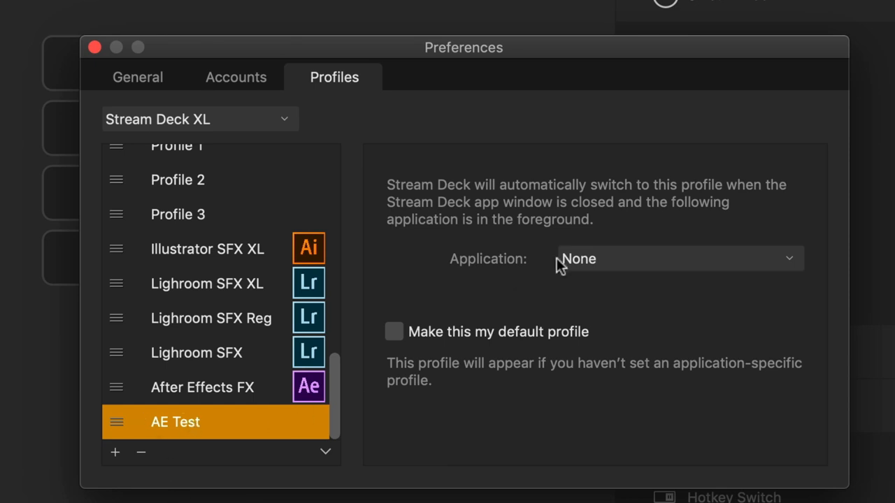
- Set the AE Test profile's application to Adobe After Effects
{"action": "left_click", "coordinate": [677, 259]}
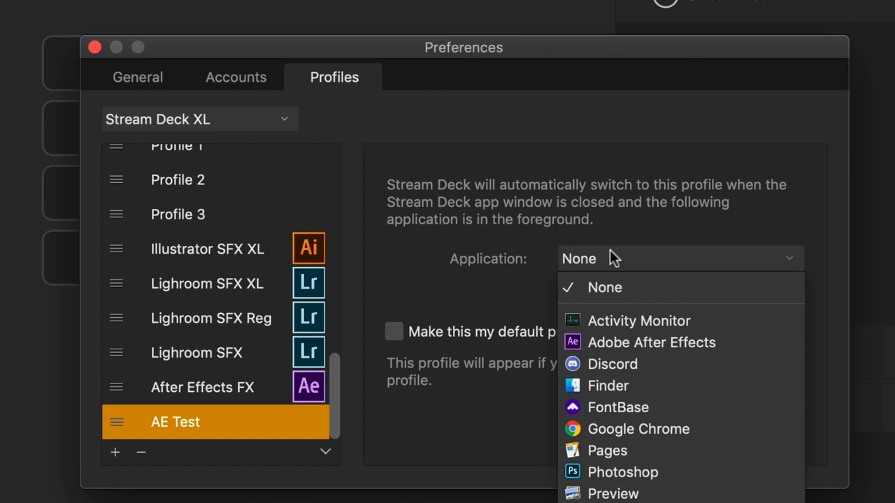
{"action": "mouse_move", "coordinate": [523, 269]}
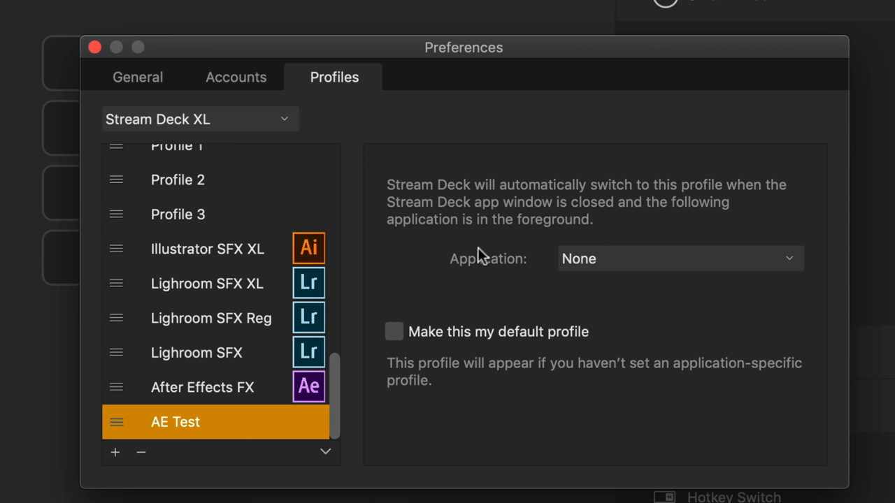
{"action": "mouse_move", "coordinate": [515, 258]}
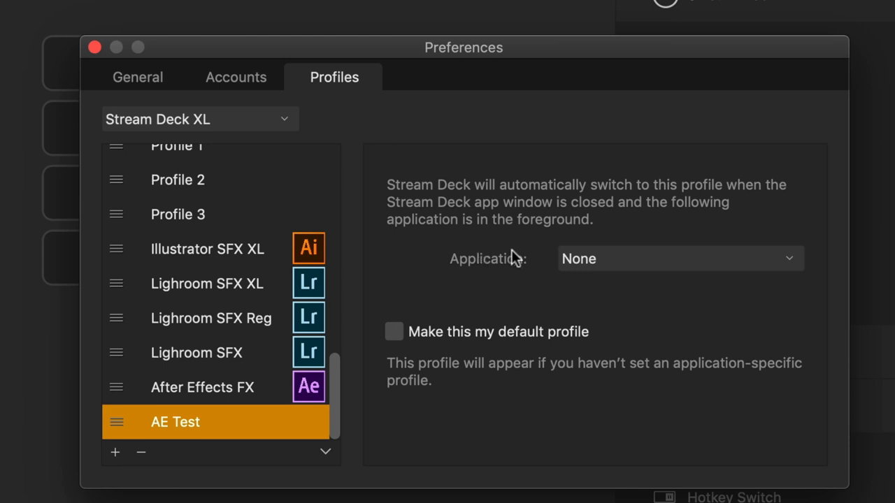
{"action": "left_click", "coordinate": [678, 258]}
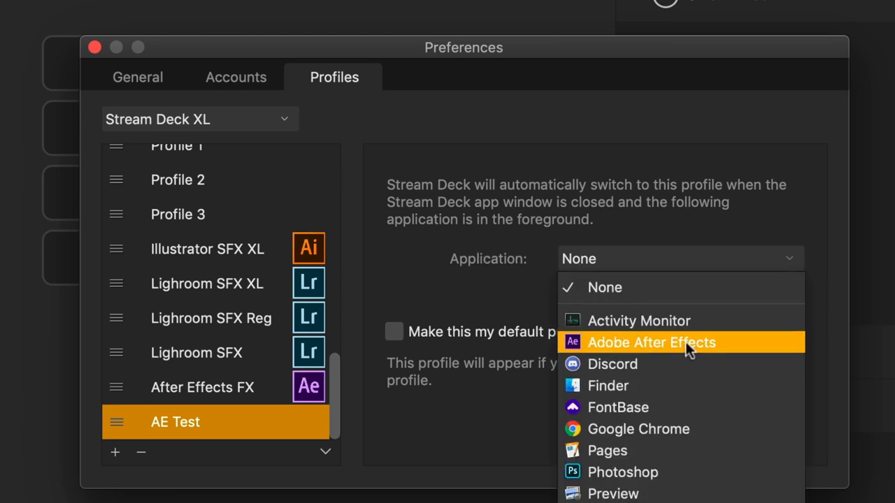
{"action": "left_click", "coordinate": [651, 342]}
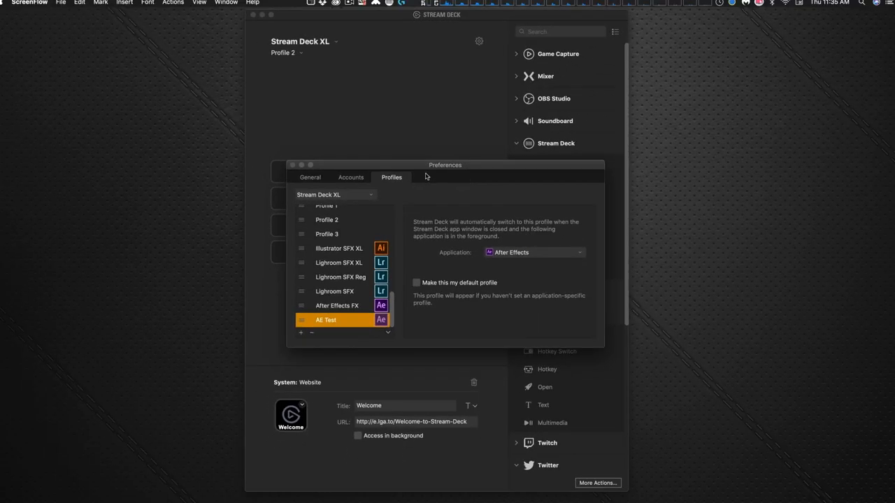
- Leave Preferences and put a folder titled File on the first key
{"action": "left_click", "coordinate": [292, 165]}
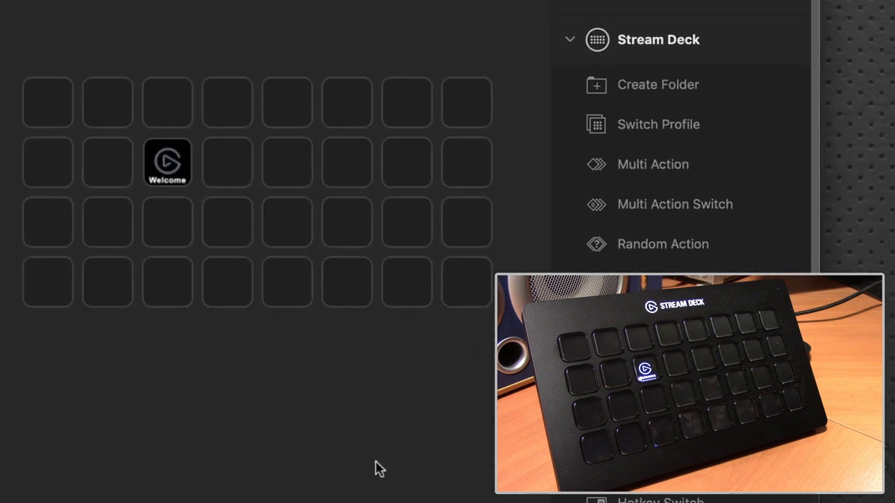
{"action": "left_click", "coordinate": [47, 101]}
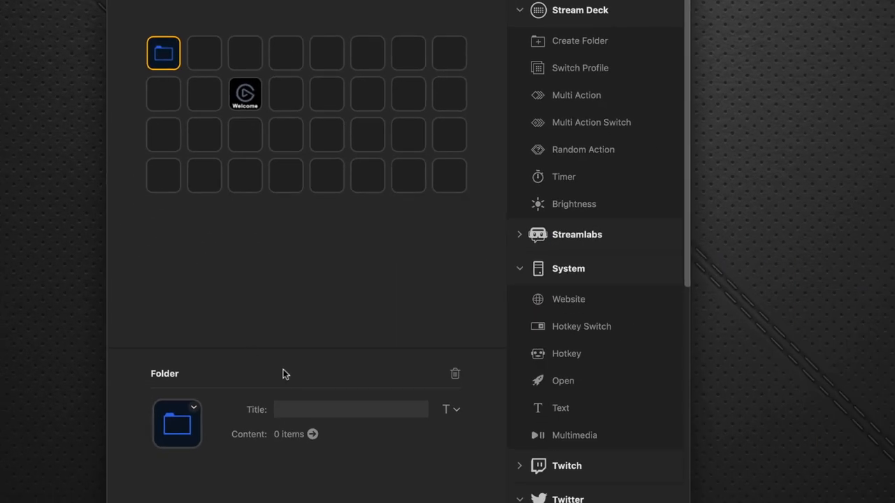
{"action": "left_click", "coordinate": [349, 408]}
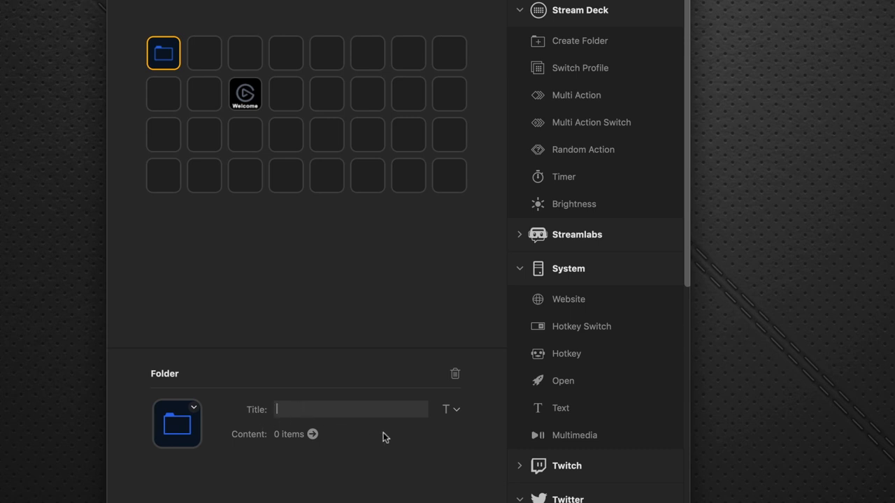
{"action": "type", "text": "F"}
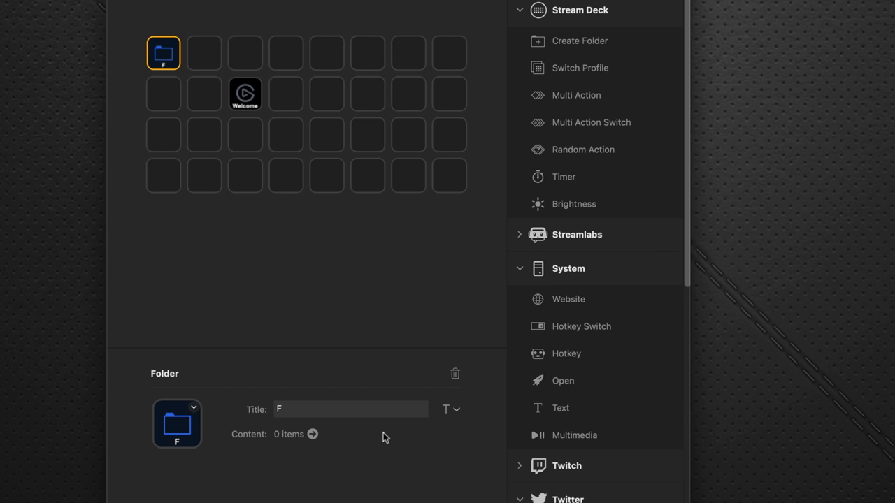
{"action": "type", "text": "ile"}
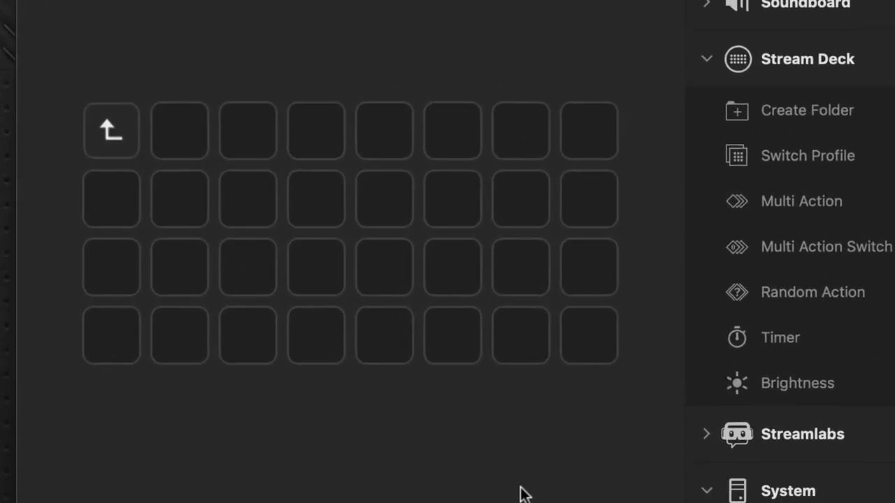
{"action": "mouse_move", "coordinate": [124, 193]}
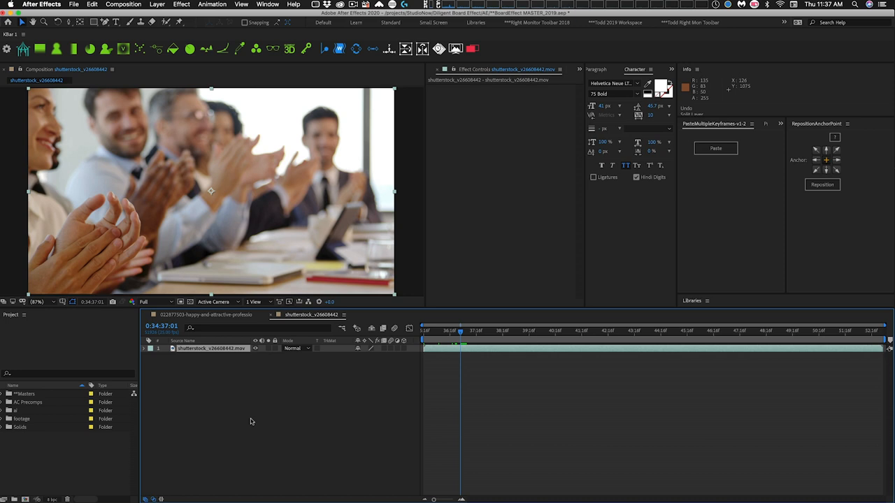
{"action": "mouse_move", "coordinate": [244, 419]}
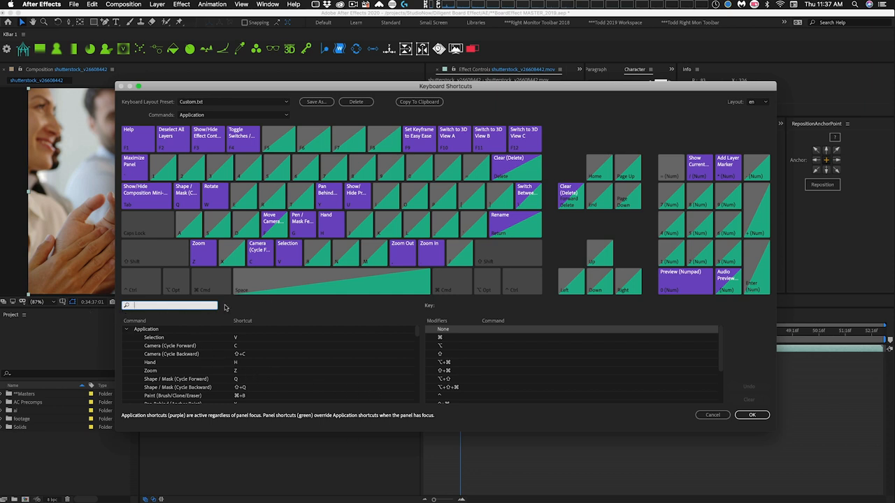
{"action": "mouse_move", "coordinate": [176, 317]}
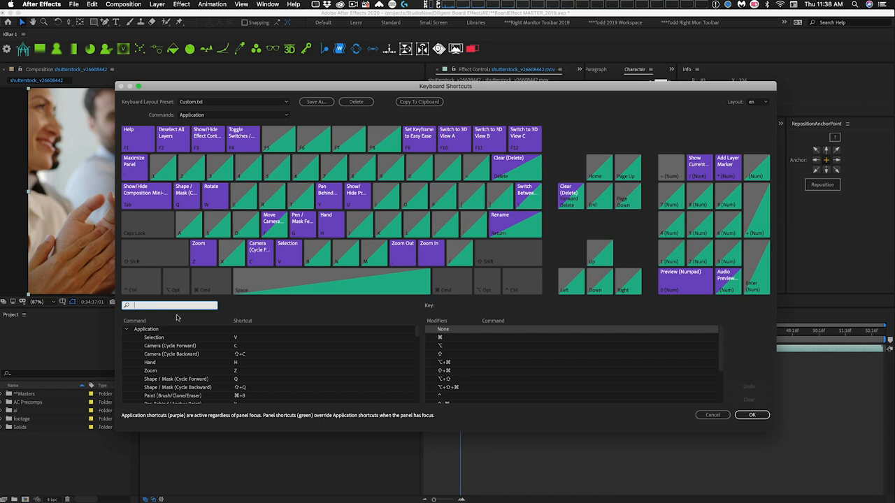
- Filter the Keyboard Shortcuts editor with 'spl' to find Split Layer at Current Time
{"action": "type", "text": "split"}
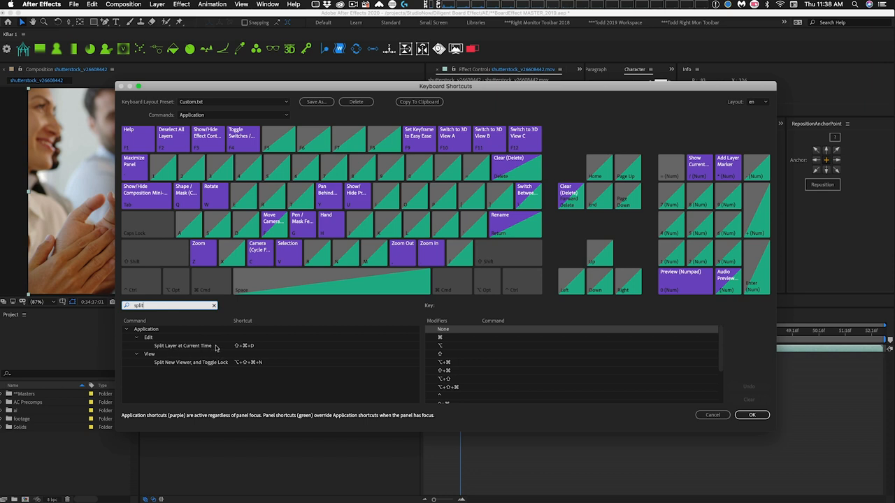
{"action": "mouse_move", "coordinate": [244, 349]}
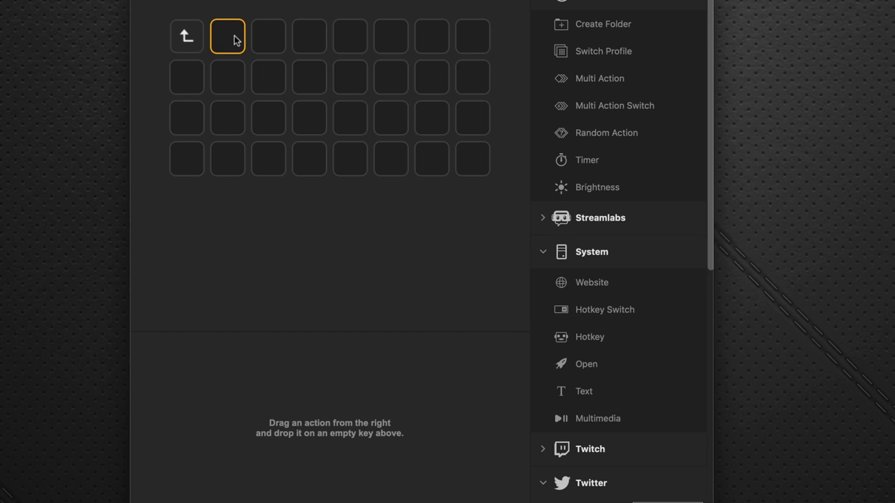
{"action": "mouse_move", "coordinate": [486, 63]}
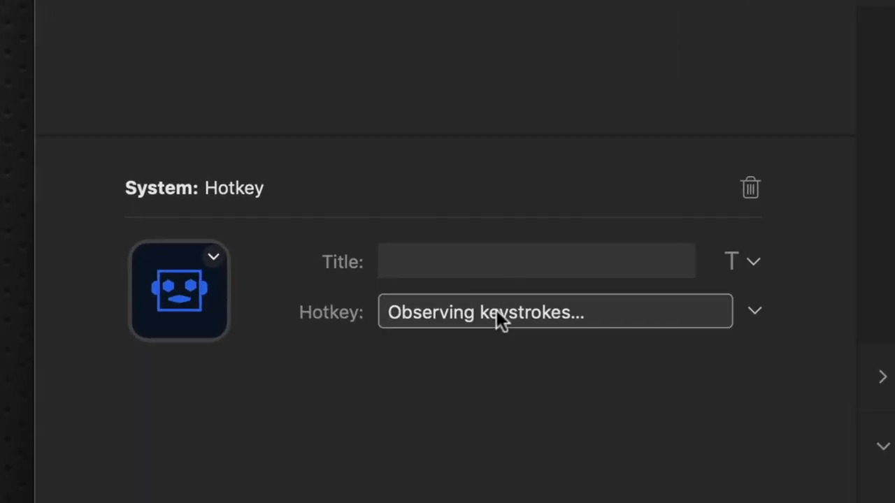
- Record Shift+Cmd+D as the key's hotkey and title it Split Layer
{"action": "key", "text": "shift+cmd+d"}
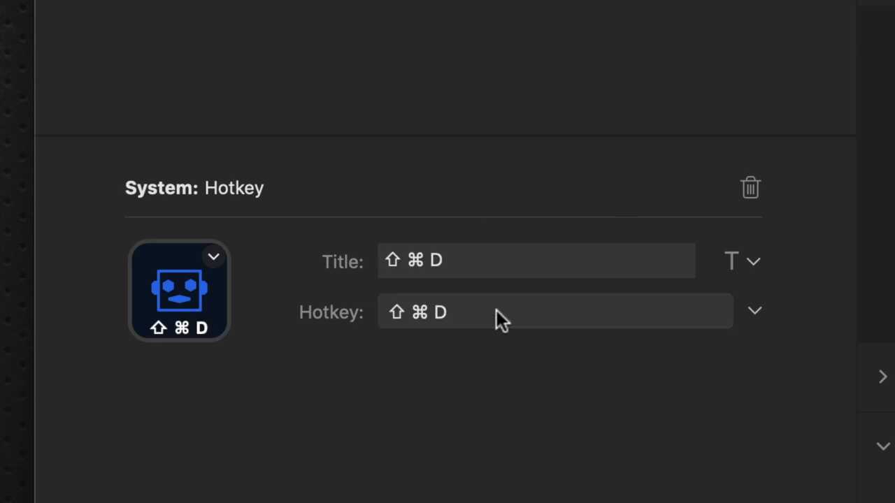
{"action": "mouse_move", "coordinate": [467, 254]}
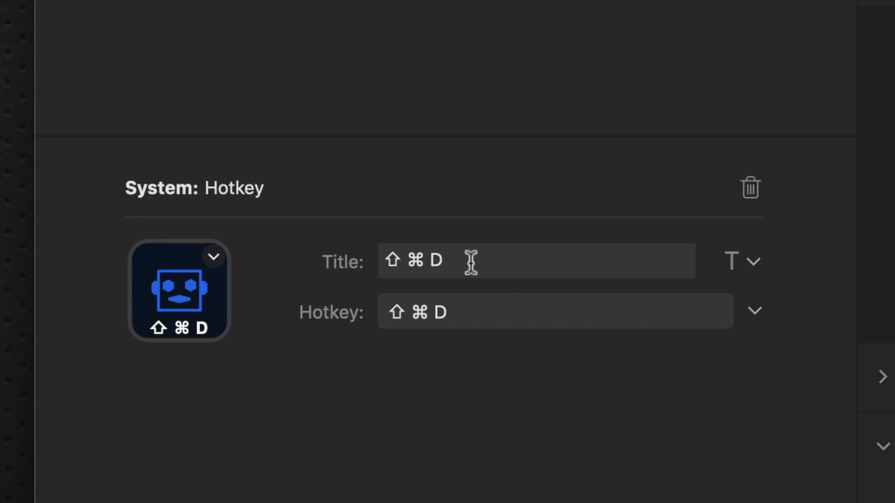
{"action": "type", "text": "S"}
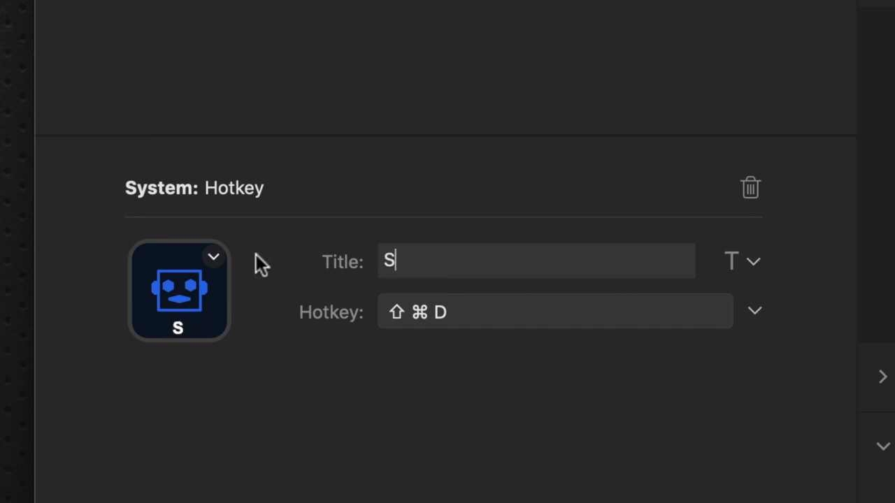
{"action": "type", "text": "plit Layer"}
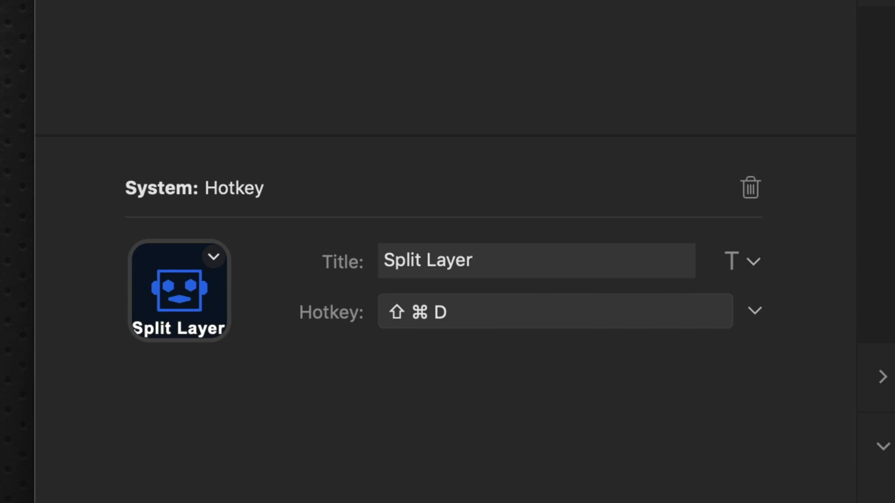
{"action": "left_click", "coordinate": [536, 260]}
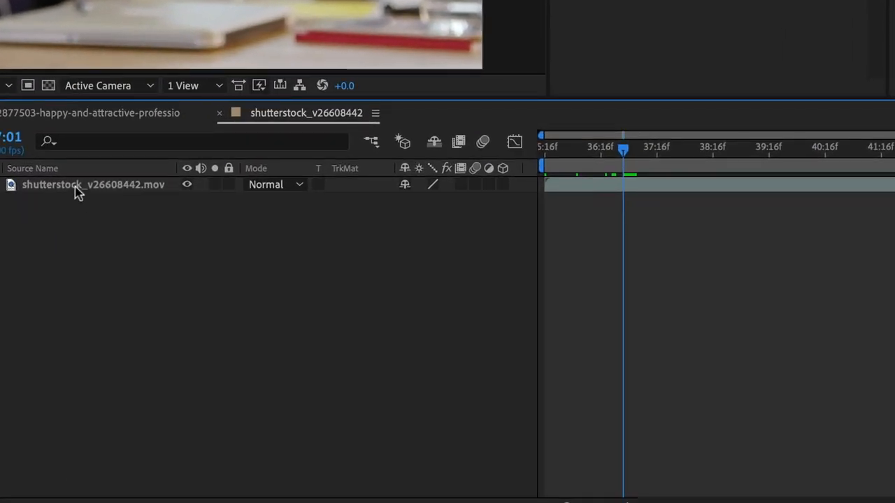
{"action": "left_click", "coordinate": [92, 185]}
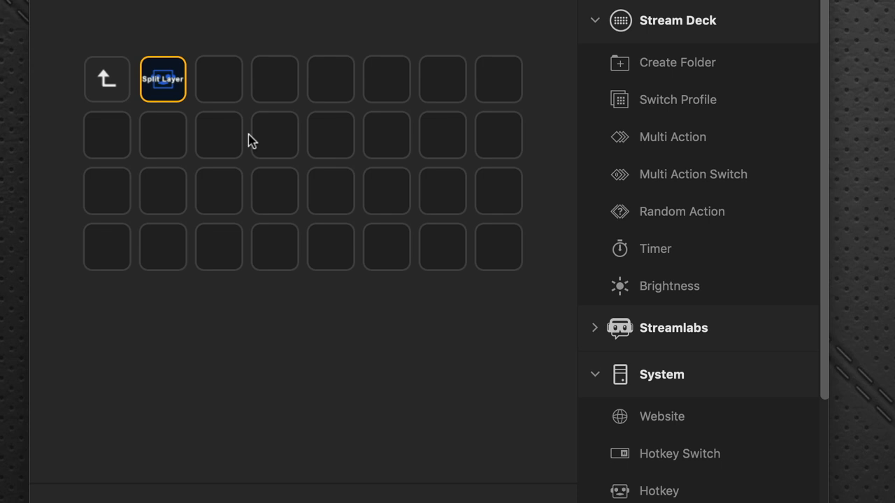
{"action": "mouse_move", "coordinate": [740, 227]}
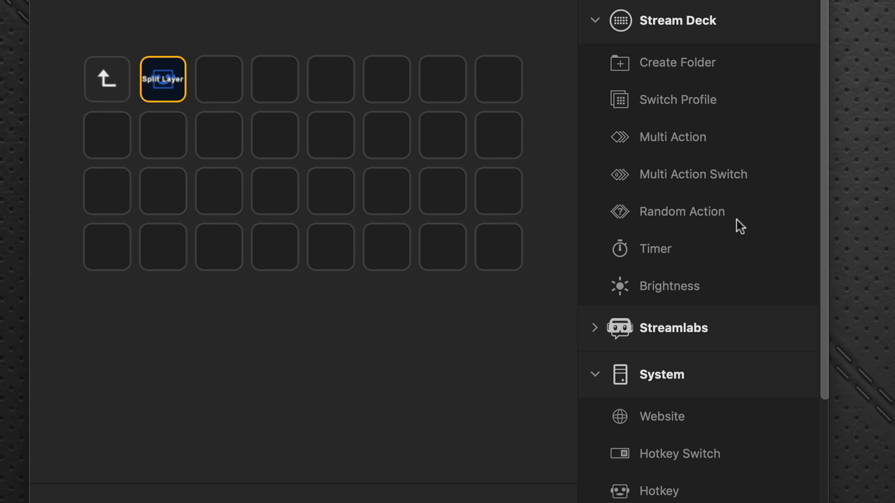
{"action": "mouse_move", "coordinate": [724, 496]}
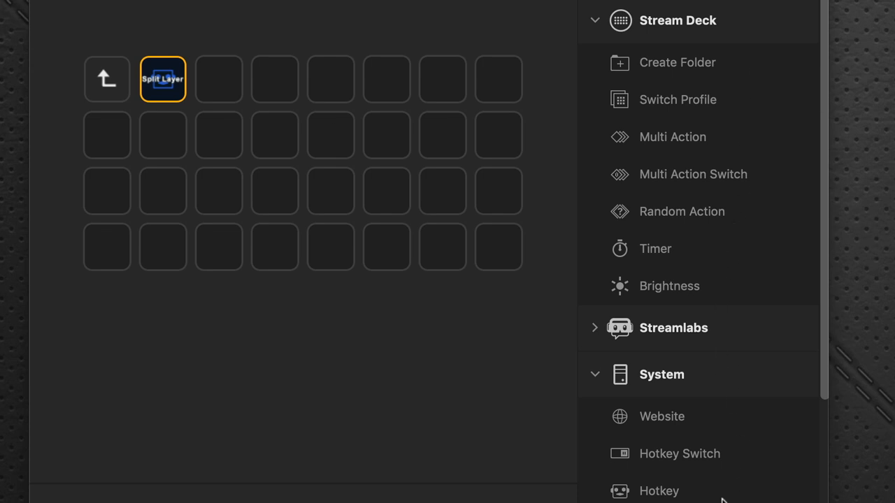
{"action": "mouse_move", "coordinate": [618, 141]}
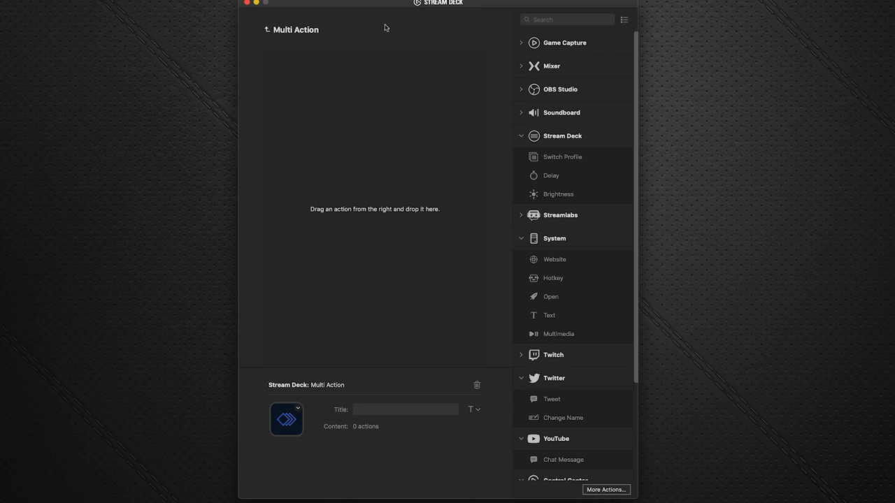
{"action": "mouse_move", "coordinate": [573, 230]}
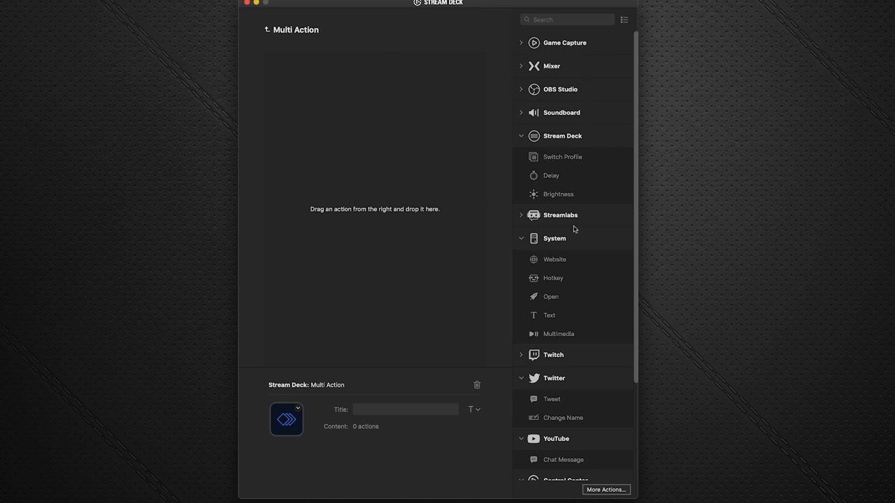
{"action": "mouse_move", "coordinate": [555, 285]}
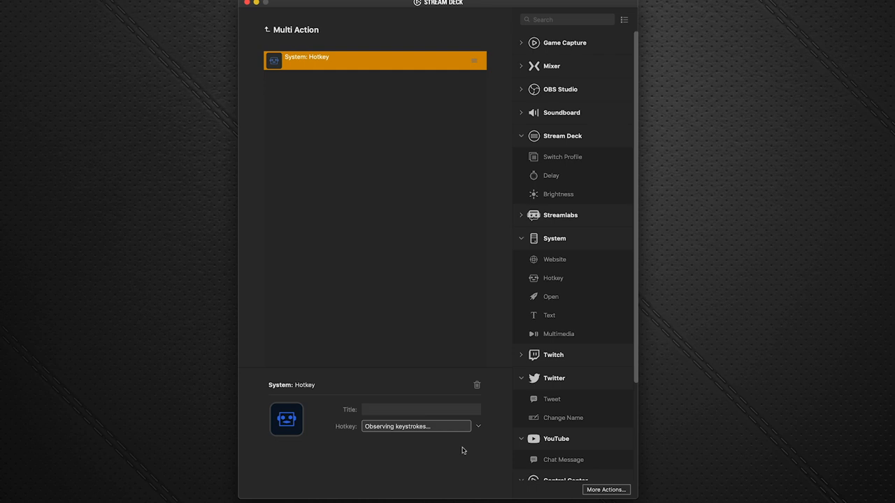
- Build the multi-action: Shift+Cmd+D hotkey, 250 ms delay, then a save hotkey
{"action": "key", "text": "shift+cmd+d"}
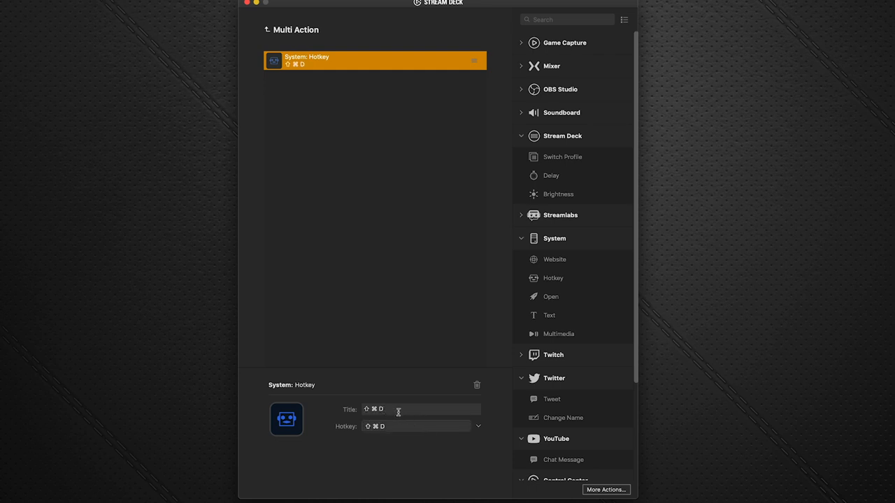
{"action": "type", "text": "split layer"}
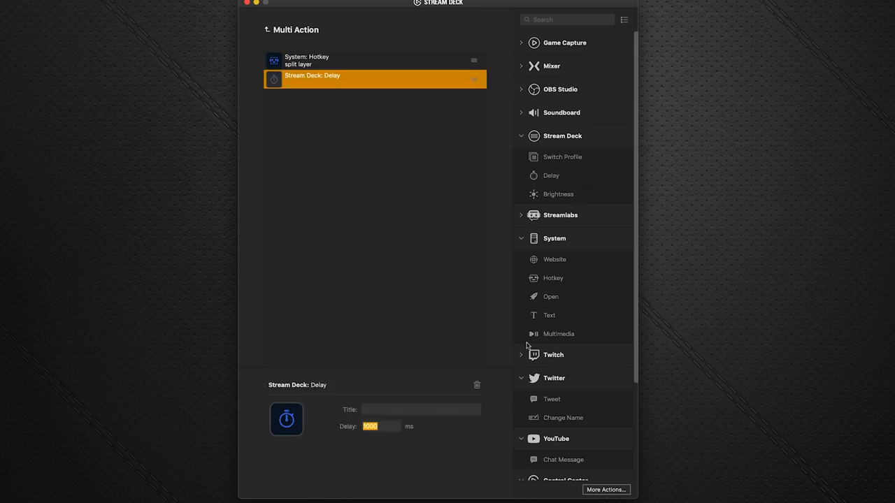
{"action": "type", "text": "250"}
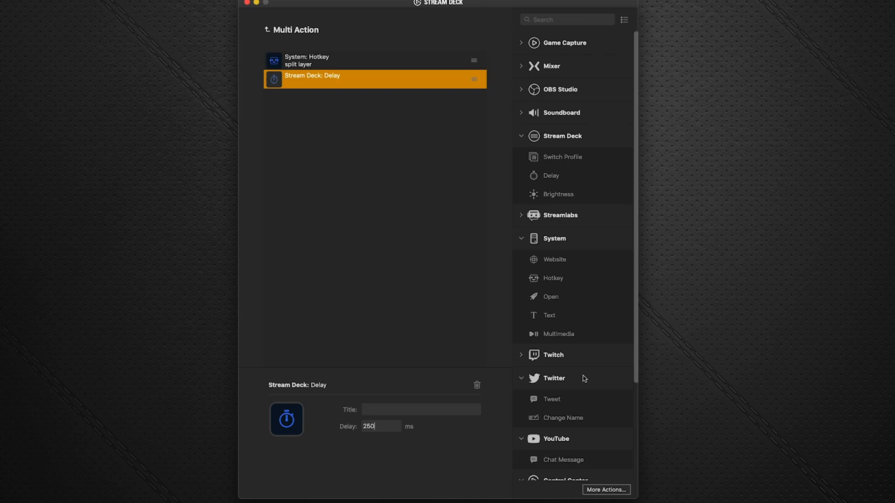
{"action": "mouse_move", "coordinate": [363, 232]}
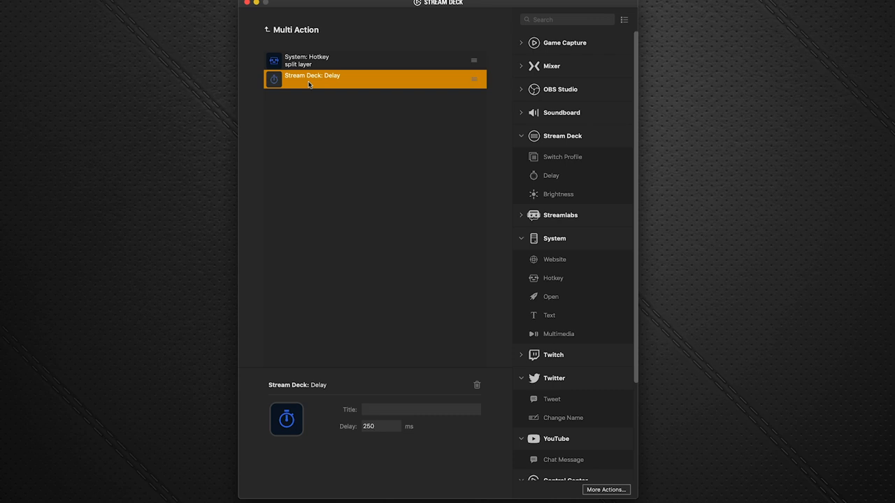
{"action": "left_click", "coordinate": [381, 427]}
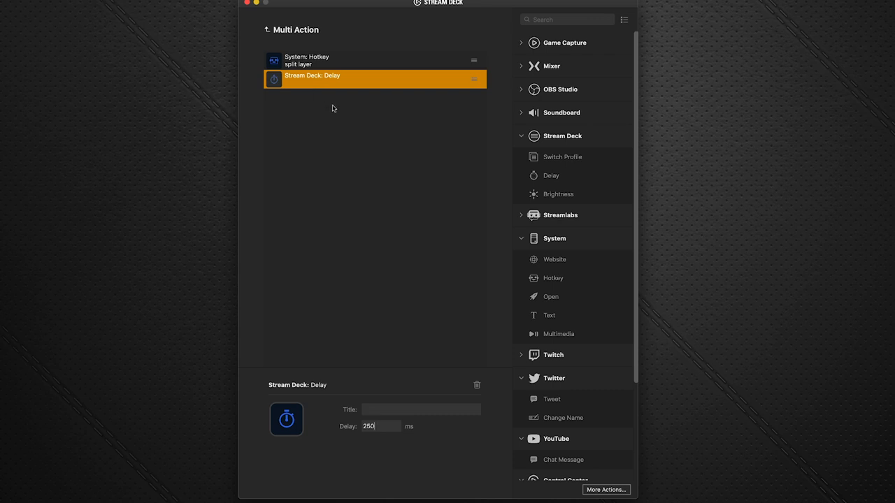
{"action": "mouse_move", "coordinate": [554, 288]}
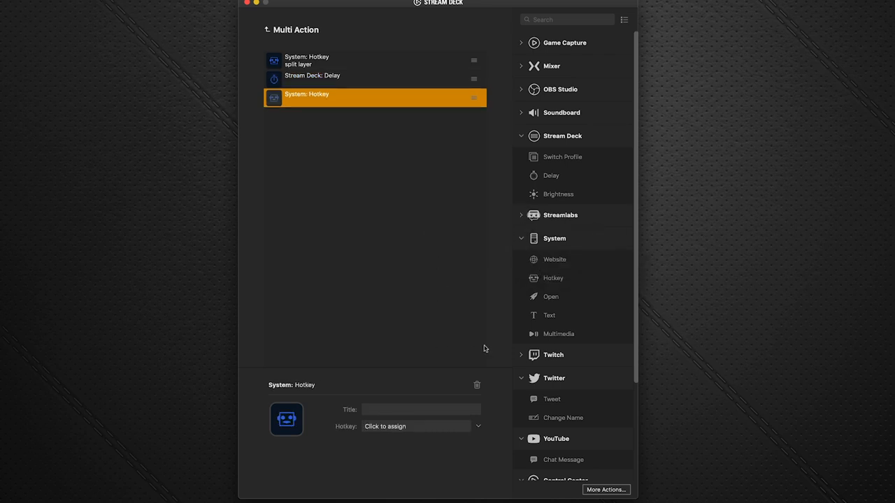
{"action": "mouse_move", "coordinate": [409, 432]}
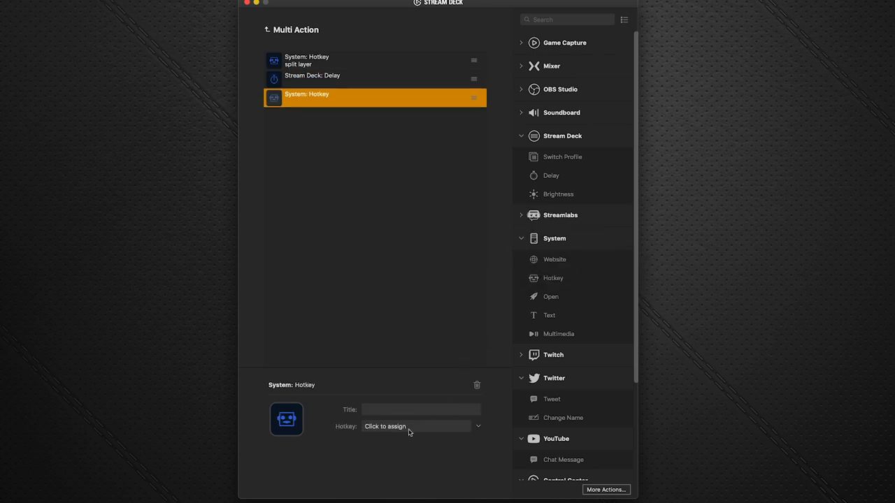
{"action": "left_click", "coordinate": [416, 426]}
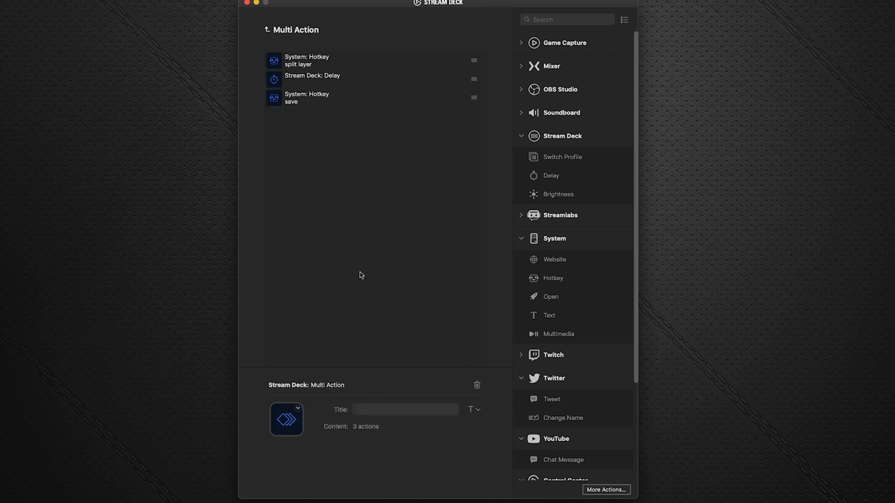
{"action": "mouse_move", "coordinate": [278, 17]}
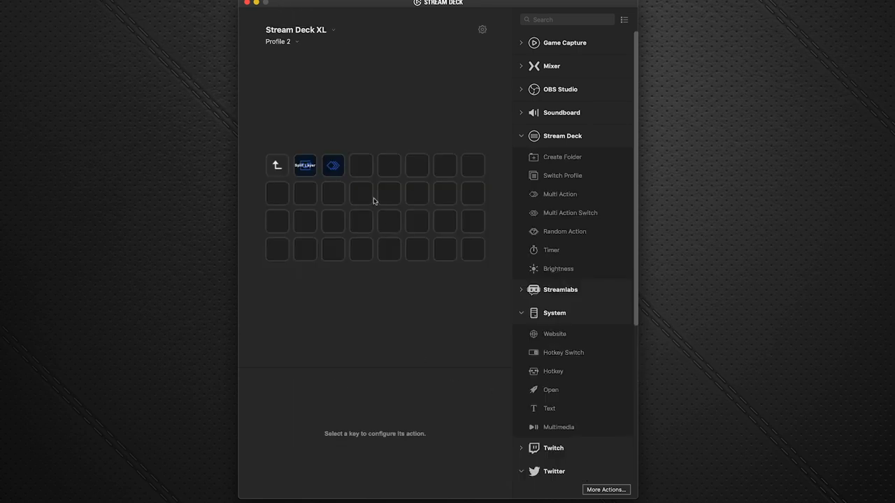
- Title the multi-action key 'split and save' and select it in the layout
{"action": "left_click", "coordinate": [333, 165]}
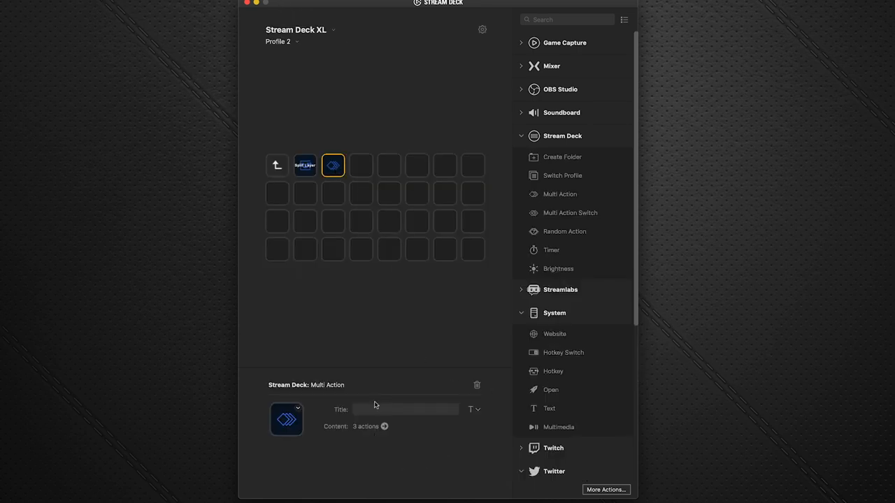
{"action": "type", "text": "split"}
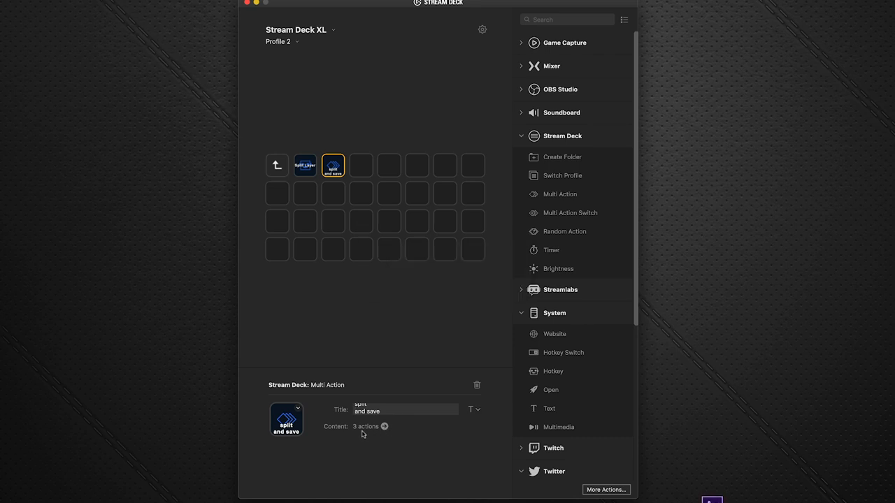
{"action": "left_click", "coordinate": [371, 426]}
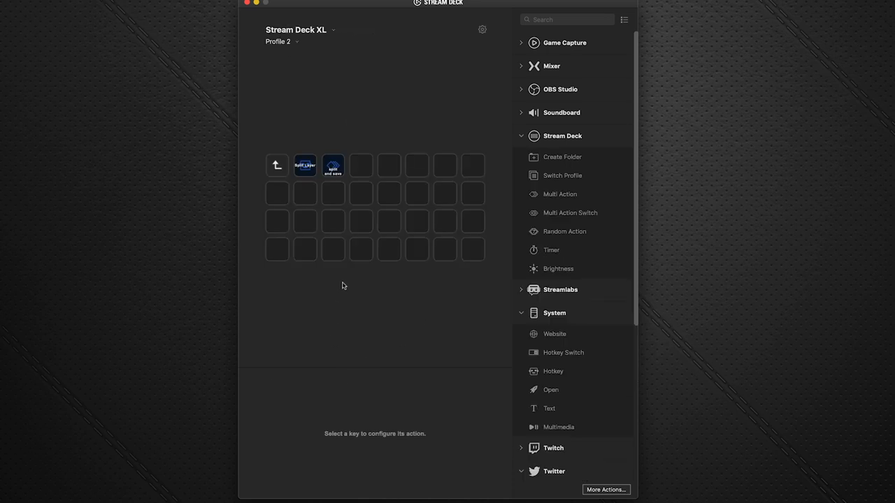
{"action": "mouse_move", "coordinate": [348, 291]}
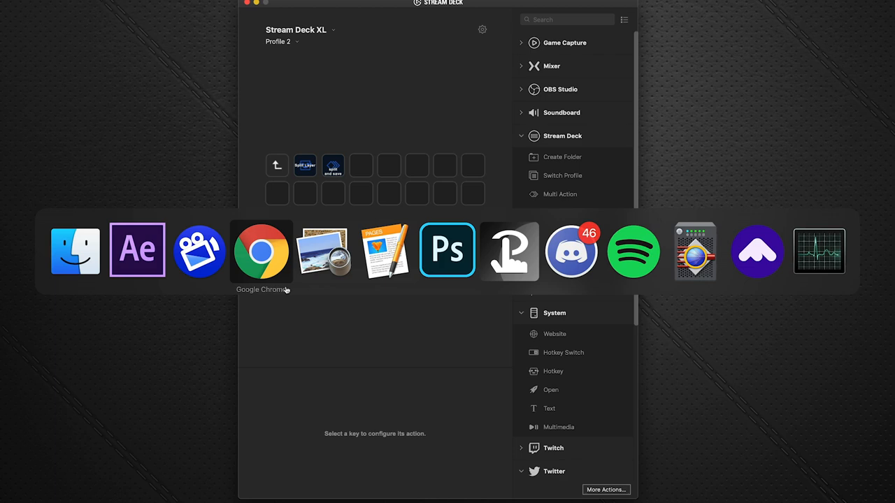
{"action": "left_click", "coordinate": [137, 250]}
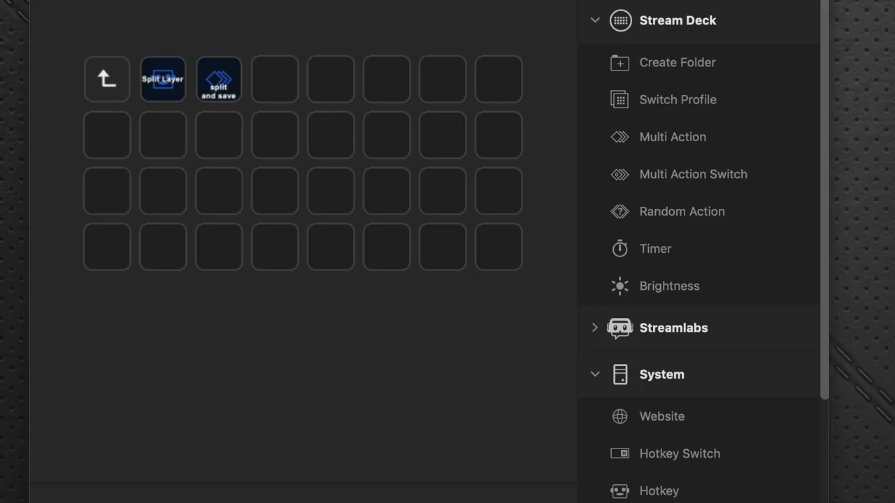
{"action": "mouse_move", "coordinate": [219, 204]}
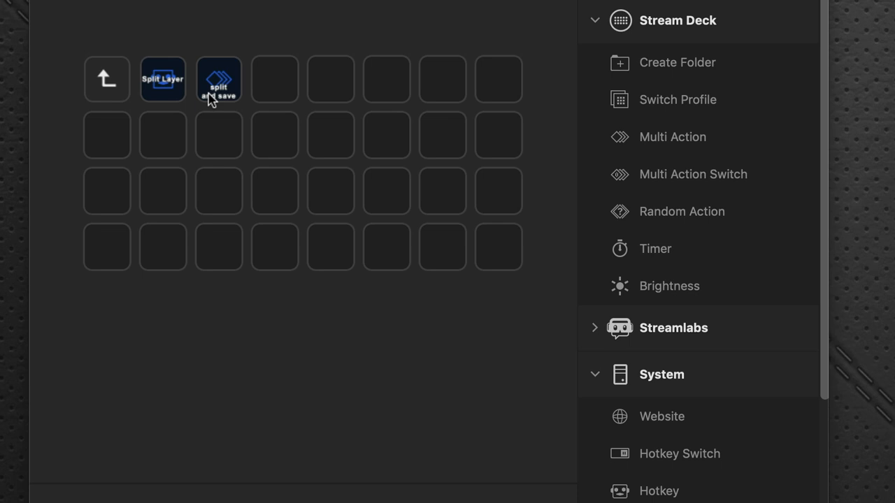
{"action": "left_click", "coordinate": [106, 79]}
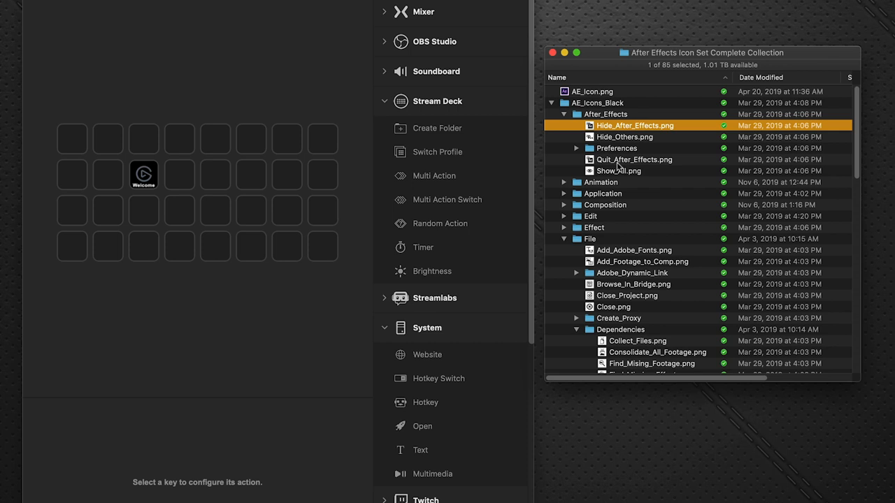
- Browse the icon collection folders, then open the After Effects Shortcut Icons CC guide
{"action": "left_click", "coordinate": [618, 171]}
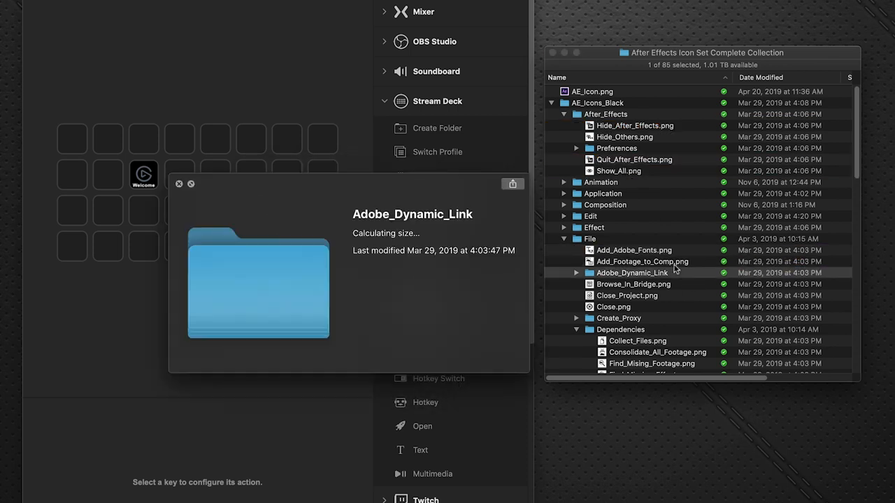
{"action": "left_click", "coordinate": [618, 319]}
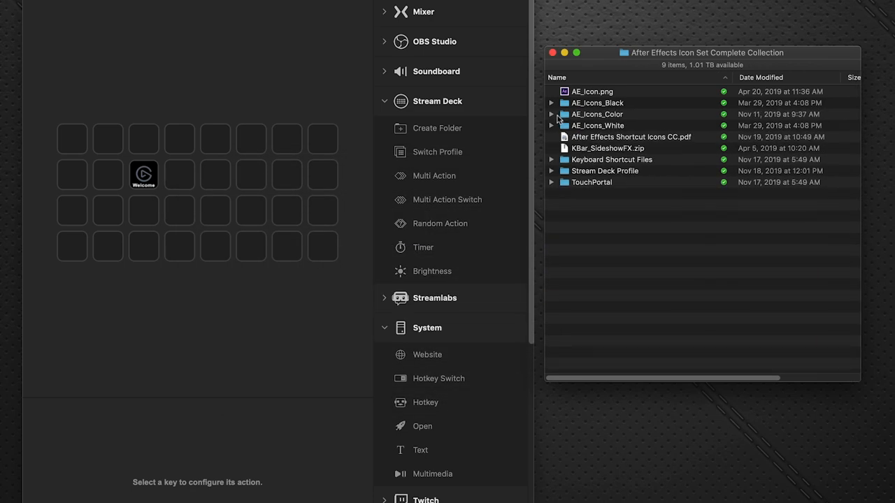
{"action": "left_click", "coordinate": [551, 126]}
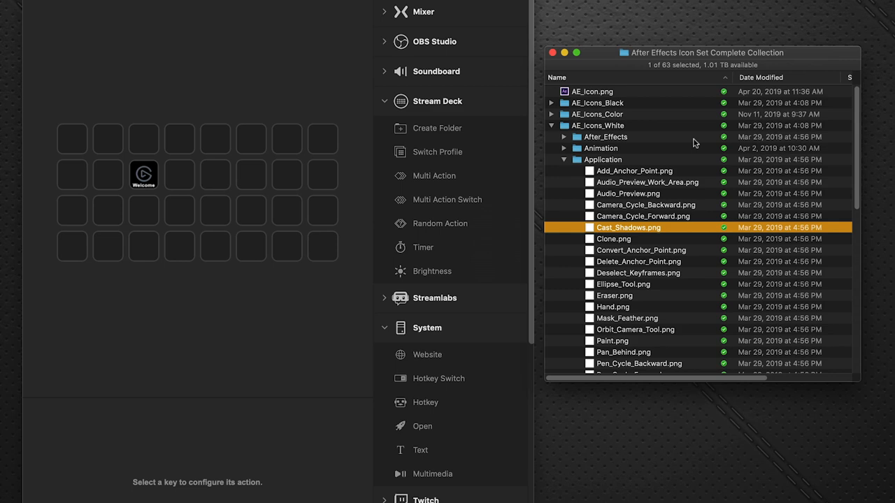
{"action": "left_click", "coordinate": [564, 137]}
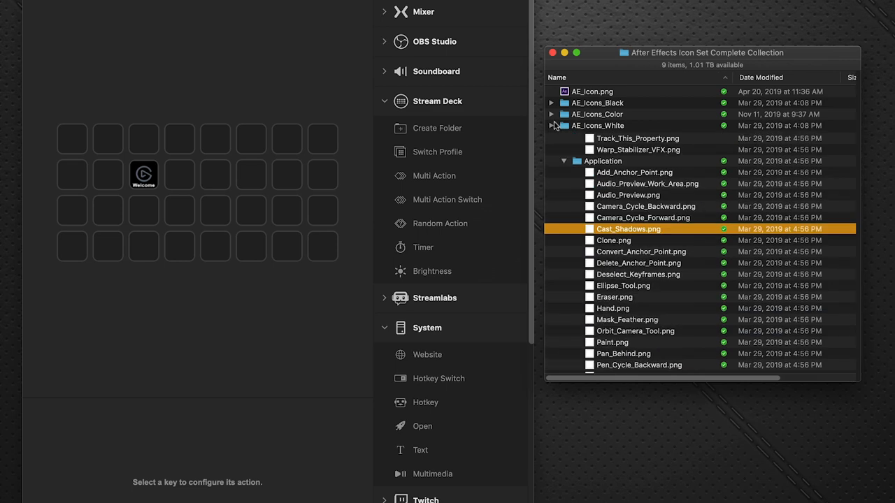
{"action": "left_click", "coordinate": [551, 126]}
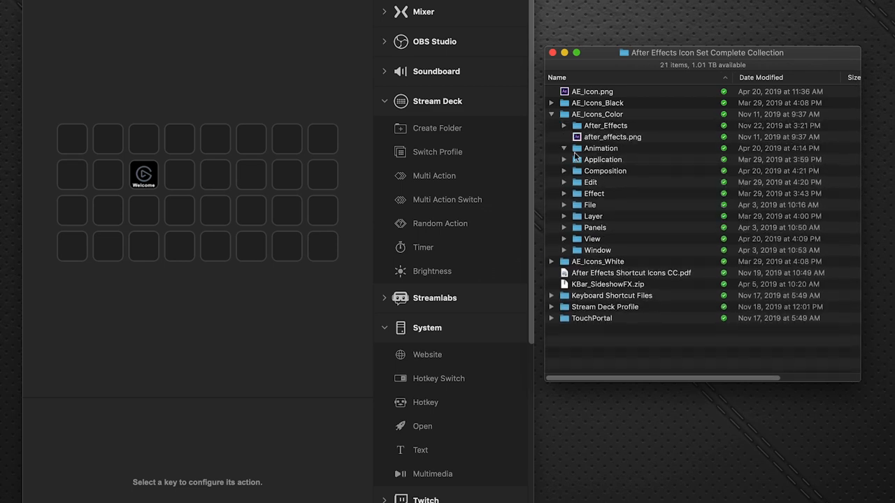
{"action": "left_click", "coordinate": [652, 193]}
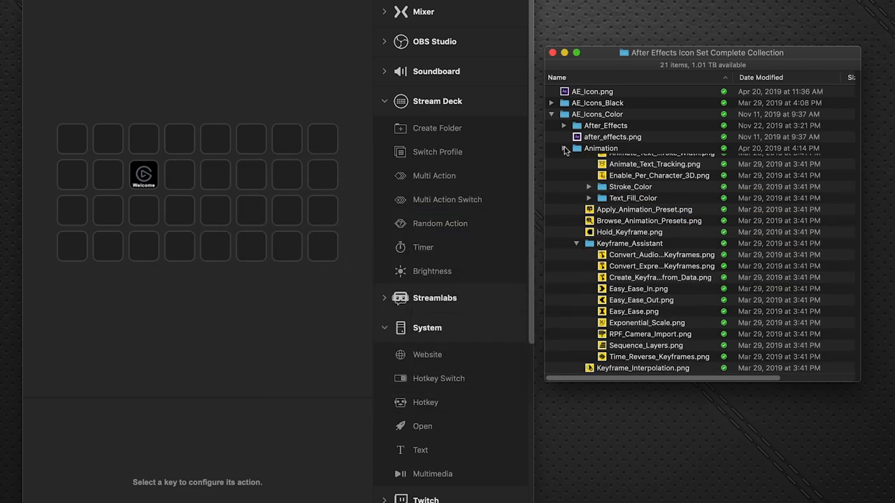
{"action": "left_click", "coordinate": [565, 148]}
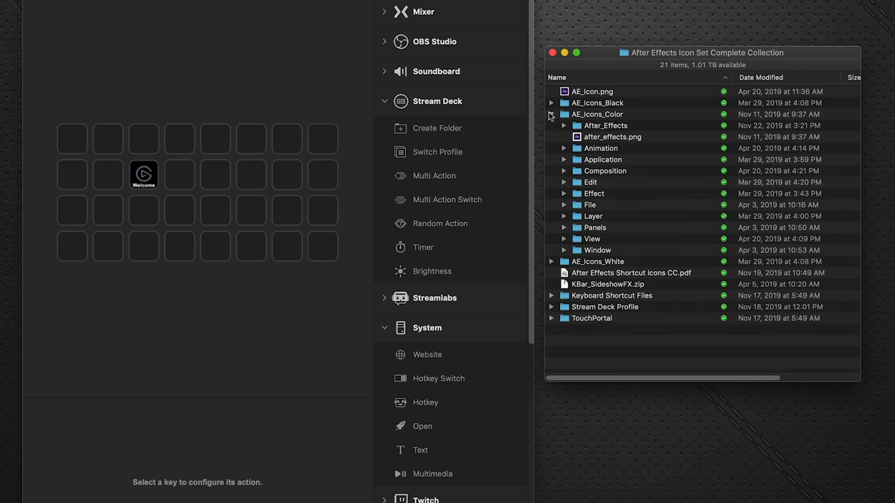
{"action": "left_click", "coordinate": [563, 114]}
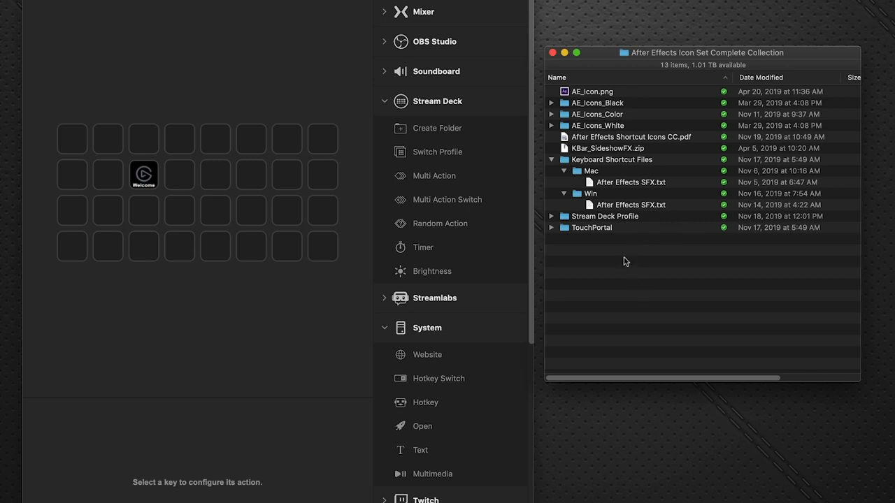
{"action": "mouse_move", "coordinate": [644, 269]}
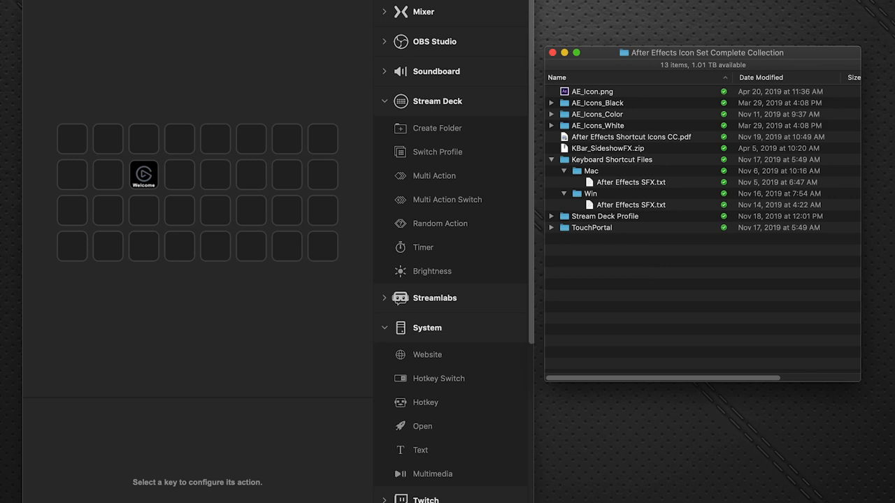
{"action": "left_click", "coordinate": [632, 137]}
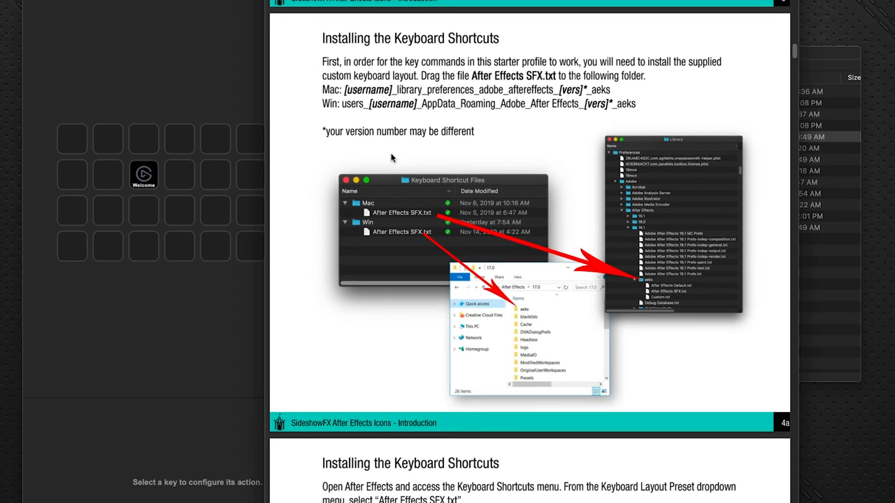
{"action": "mouse_move", "coordinate": [562, 59]}
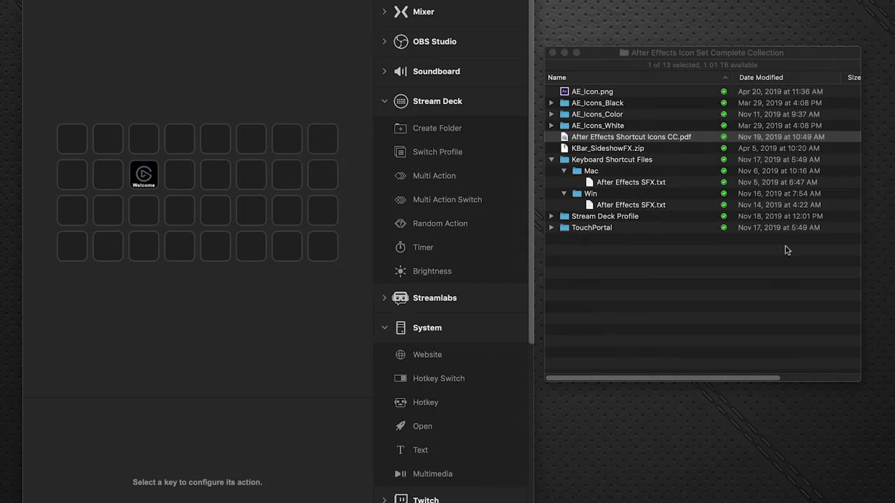
- Close the Preview guide after reading the Installing the Keyboard Shortcuts pages
{"action": "left_click", "coordinate": [632, 137]}
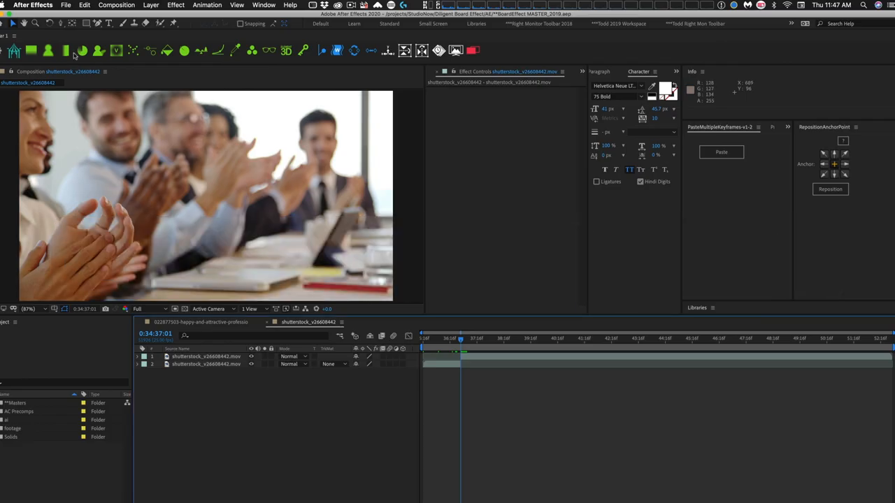
- Switch the Keyboard Layout Preset to After Effects SFX.txt and confirm
{"action": "left_click", "coordinate": [84, 6]}
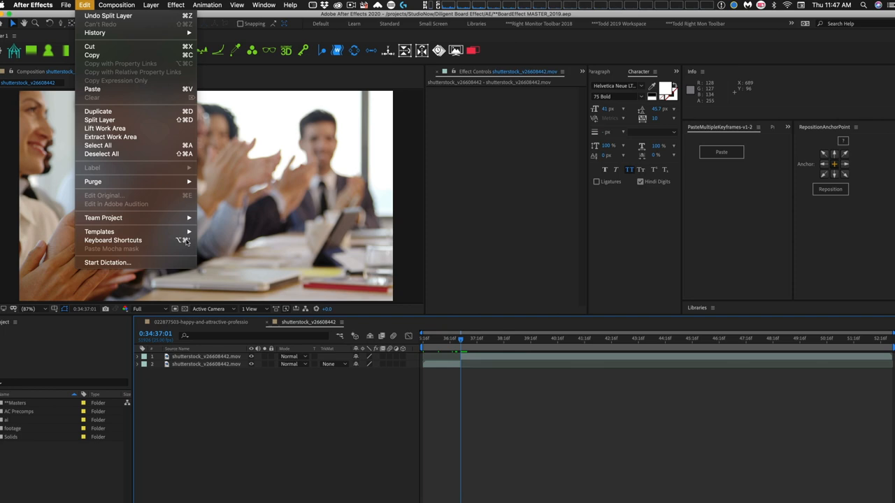
{"action": "left_click", "coordinate": [112, 241]}
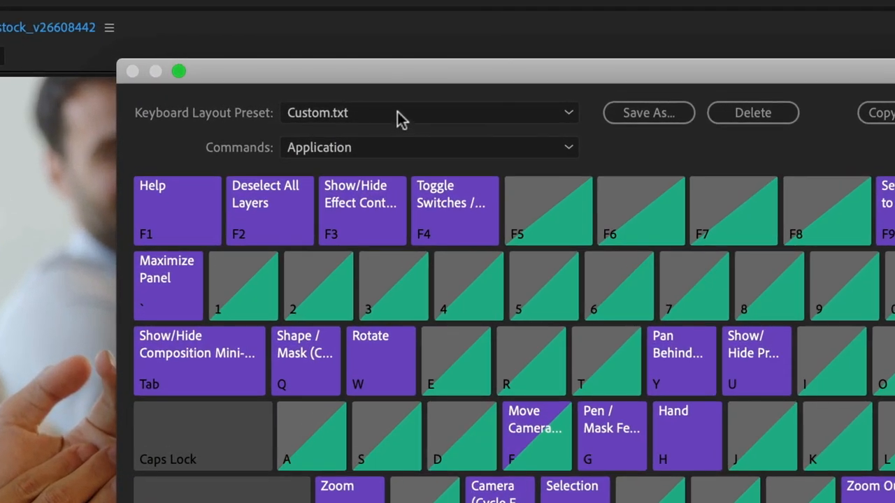
{"action": "left_click", "coordinate": [427, 112]}
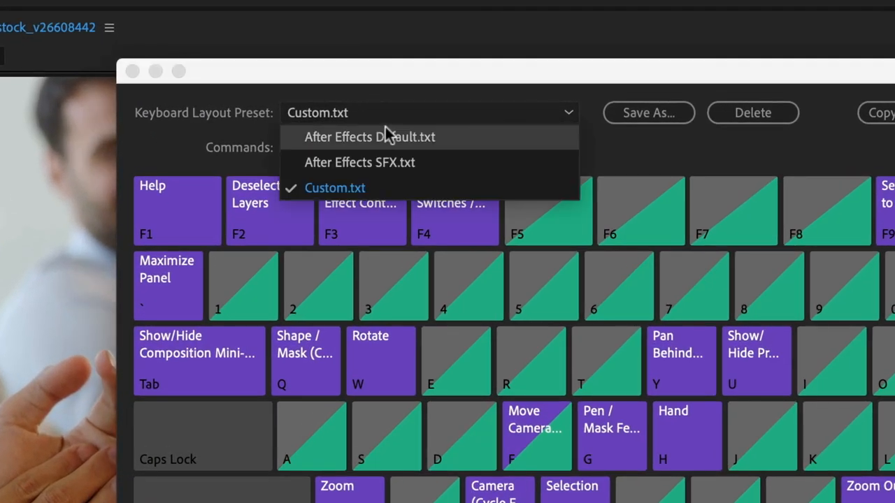
{"action": "mouse_move", "coordinate": [444, 170]}
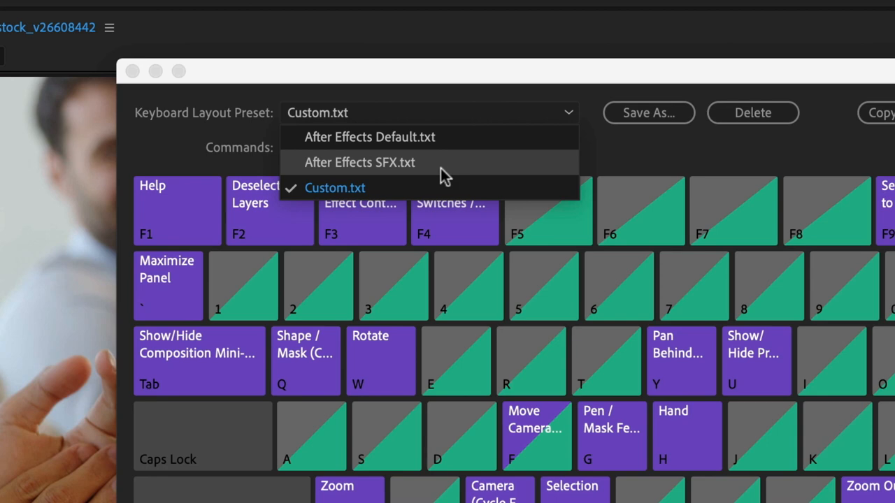
{"action": "left_click", "coordinate": [360, 162]}
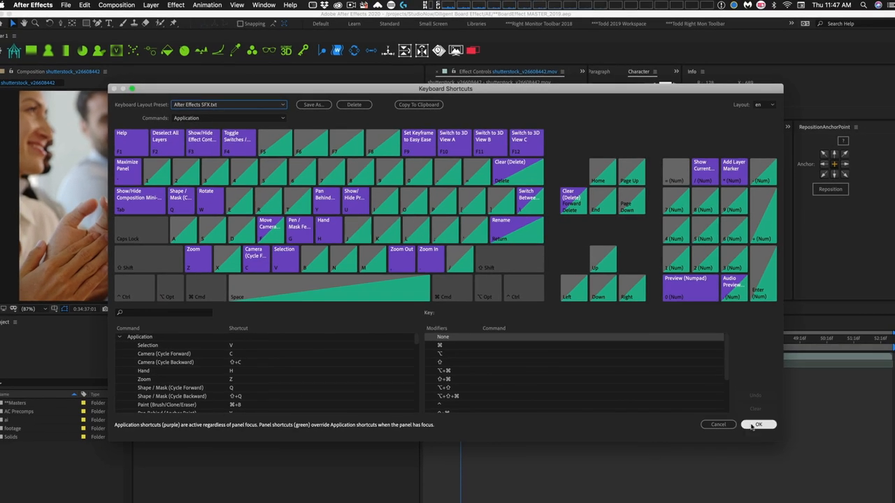
{"action": "left_click", "coordinate": [758, 425]}
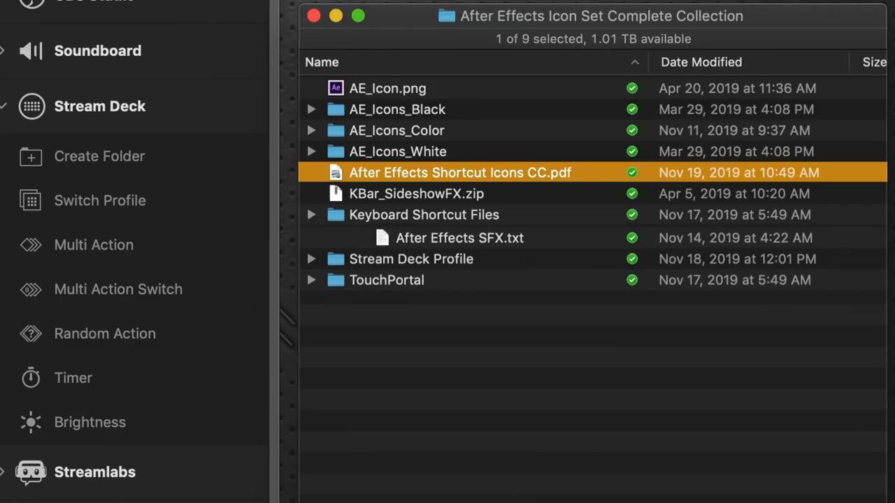
- Expand Stream Deck Profile > Mac to list the After Effects SFX and SFX XL profile files
{"action": "left_click", "coordinate": [311, 215]}
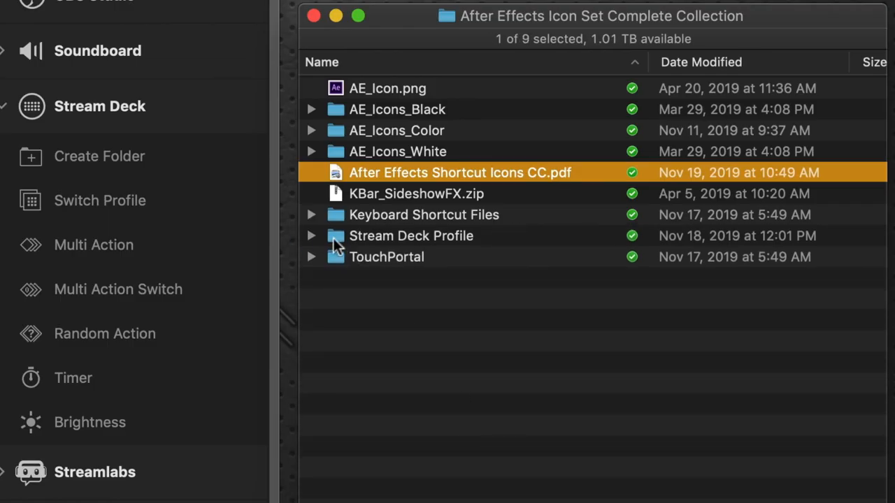
{"action": "left_click", "coordinate": [310, 235]}
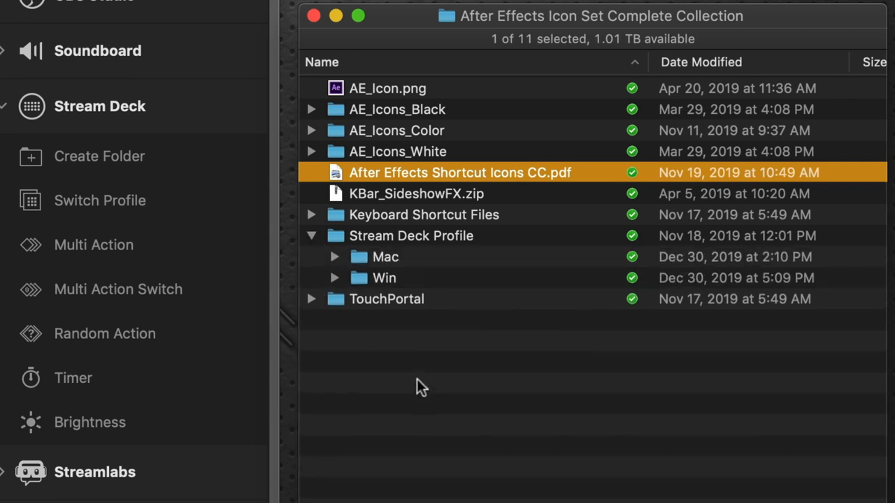
{"action": "mouse_move", "coordinate": [330, 274]}
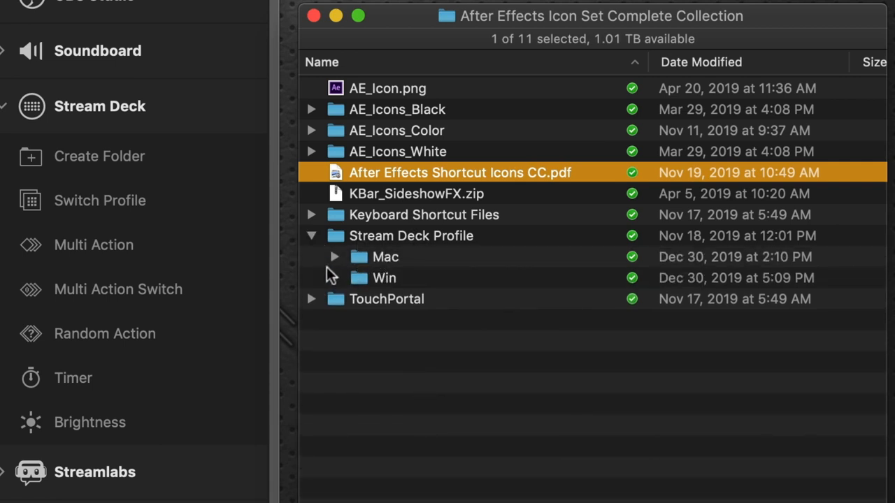
{"action": "left_click", "coordinate": [334, 257]}
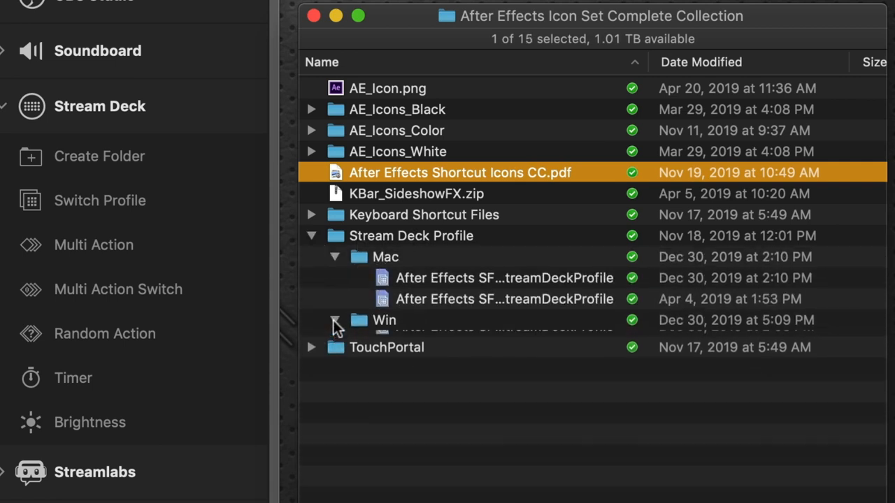
{"action": "left_click", "coordinate": [334, 320]}
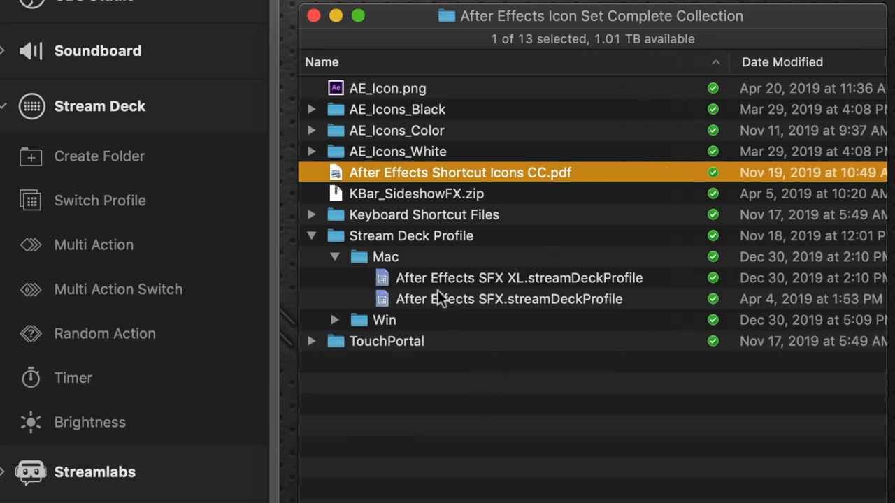
{"action": "mouse_move", "coordinate": [655, 305]}
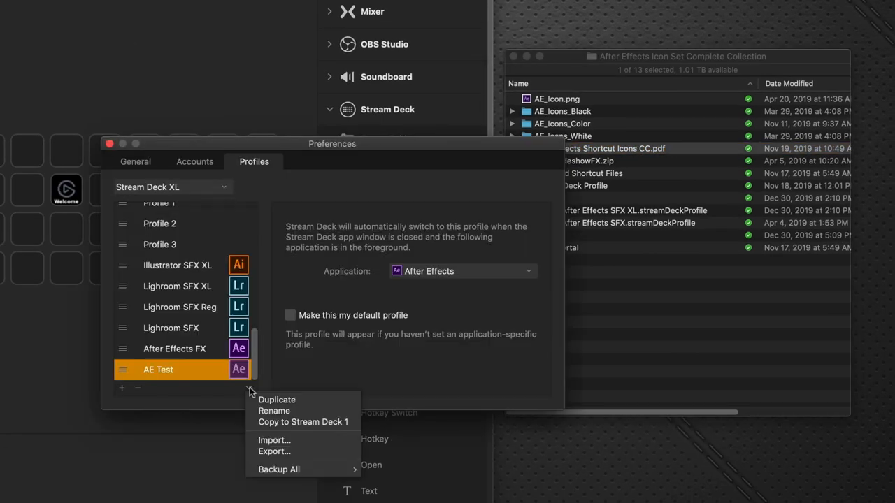
{"action": "mouse_move", "coordinate": [305, 439]}
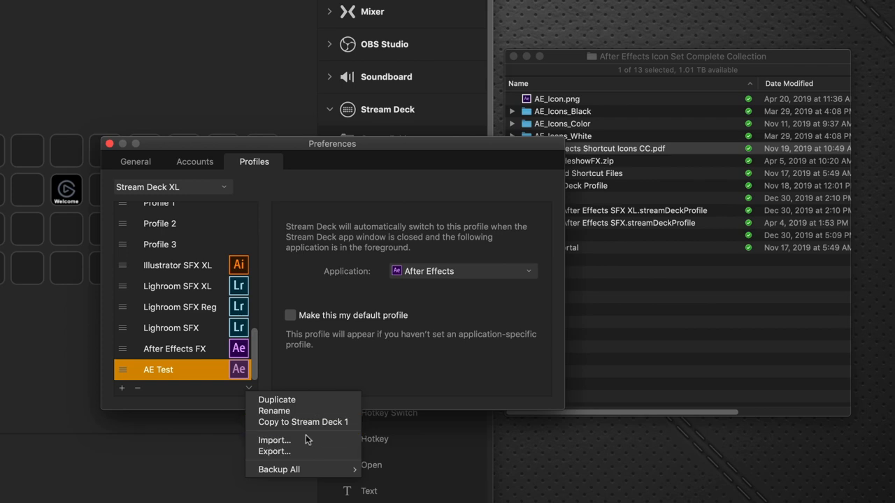
- Start a profile import, cancel it, and close Preferences
{"action": "left_click", "coordinate": [274, 440]}
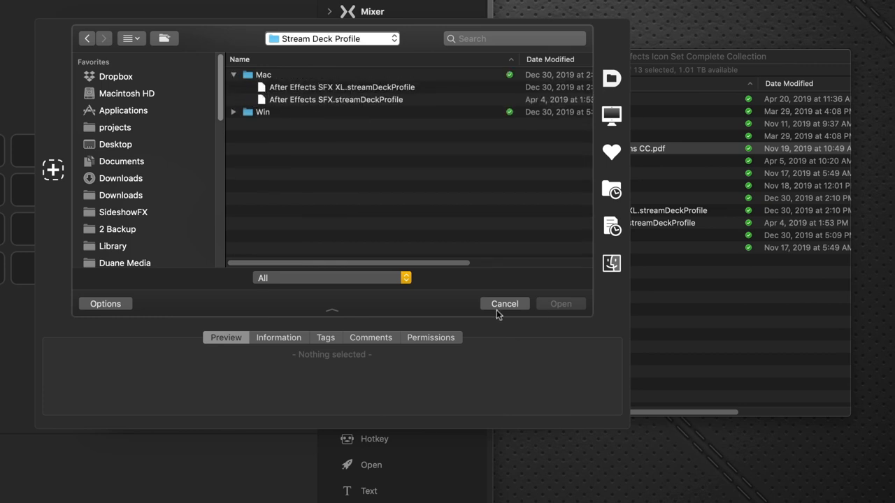
{"action": "left_click", "coordinate": [503, 303]}
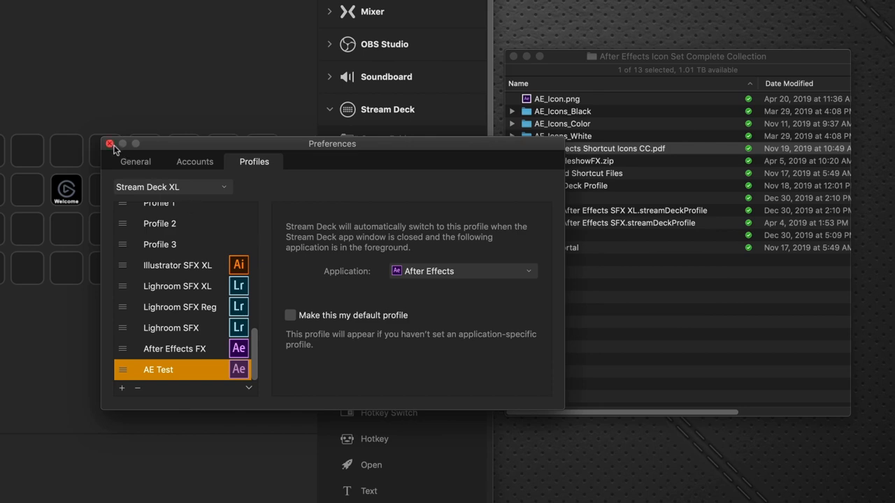
{"action": "left_click", "coordinate": [109, 142]}
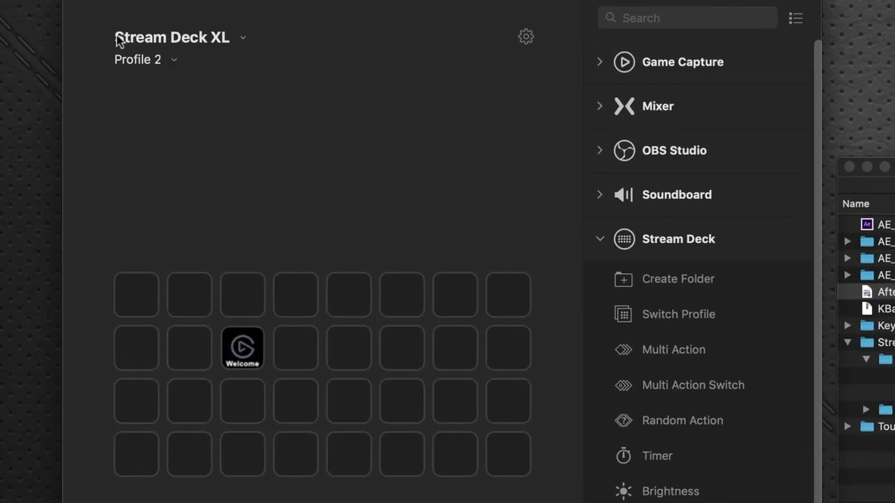
{"action": "mouse_move", "coordinate": [226, 37]}
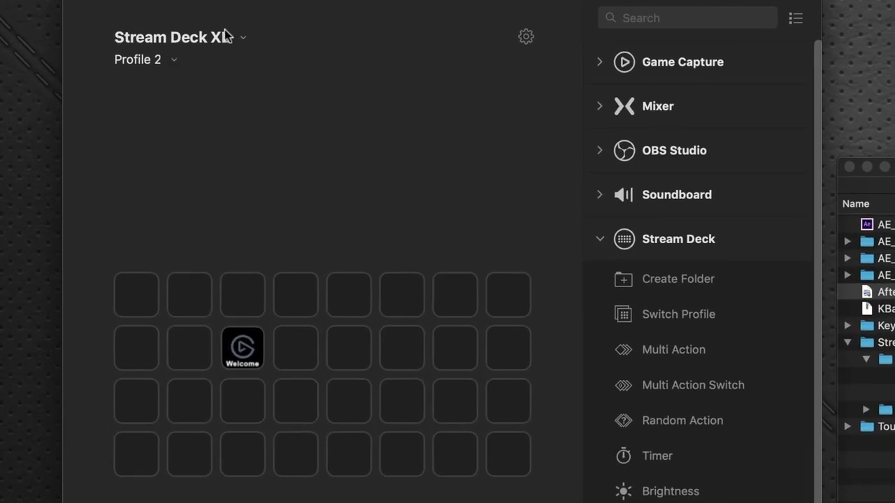
- Open the XL's profile list and pick After Effects SFX XL
{"action": "left_click", "coordinate": [244, 36]}
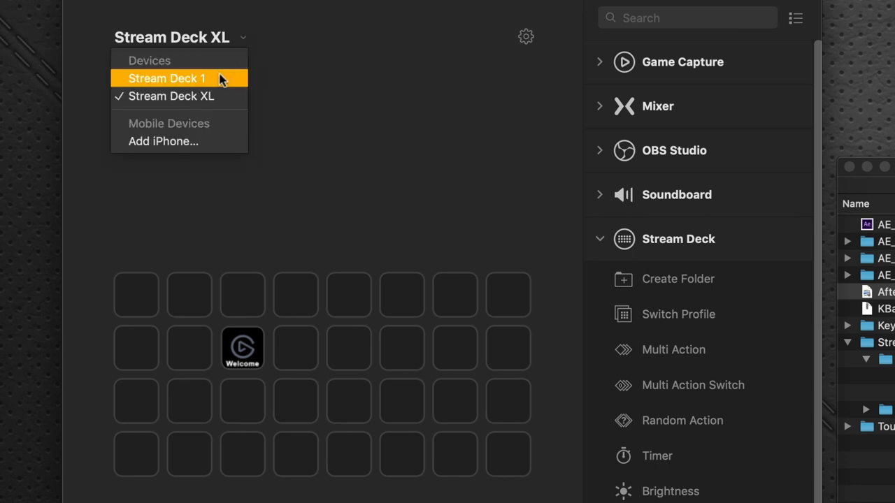
{"action": "left_click", "coordinate": [167, 78]}
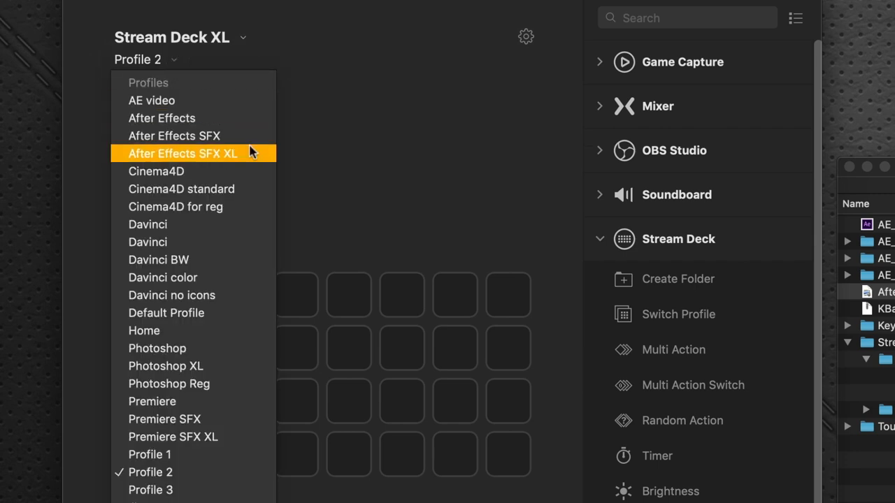
{"action": "mouse_move", "coordinate": [243, 154]}
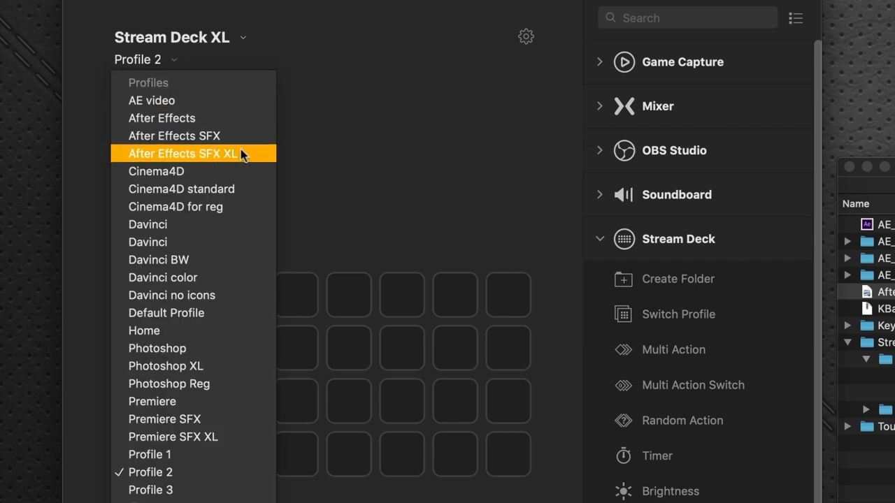
{"action": "left_click", "coordinate": [183, 153]}
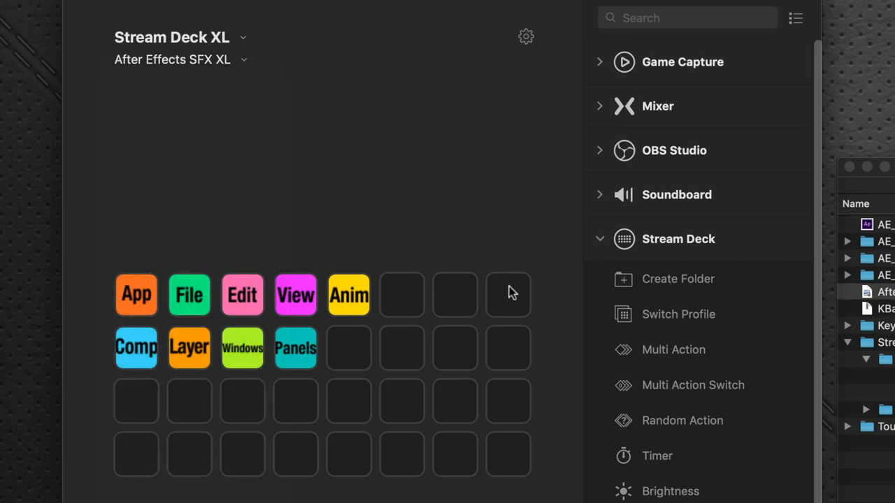
{"action": "mouse_move", "coordinate": [47, 360]}
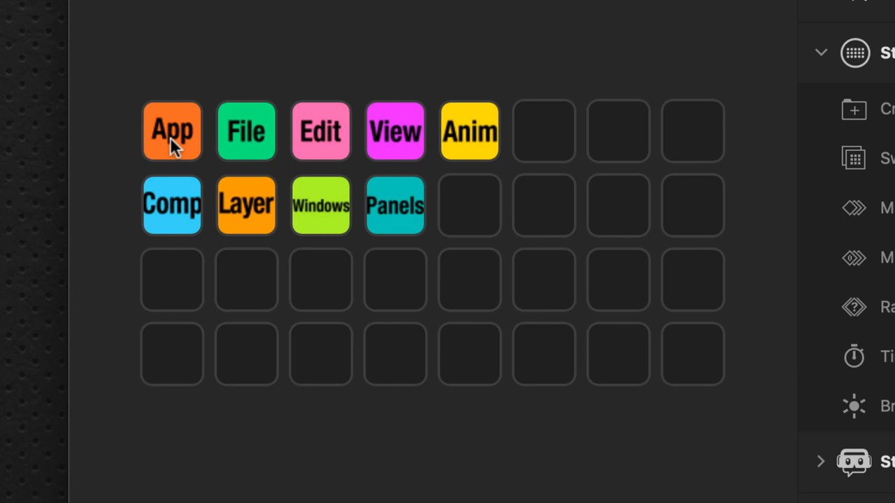
{"action": "mouse_move", "coordinate": [399, 207]}
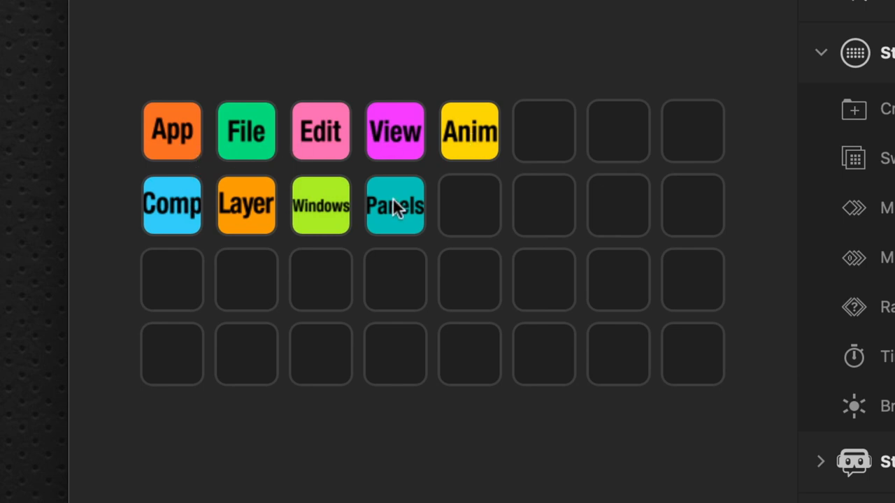
{"action": "mouse_move", "coordinate": [172, 131]}
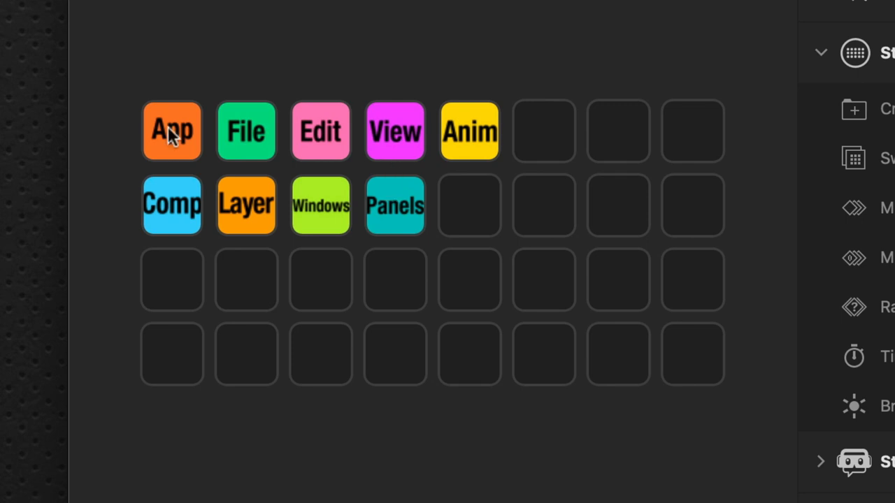
{"action": "mouse_move", "coordinate": [489, 126]}
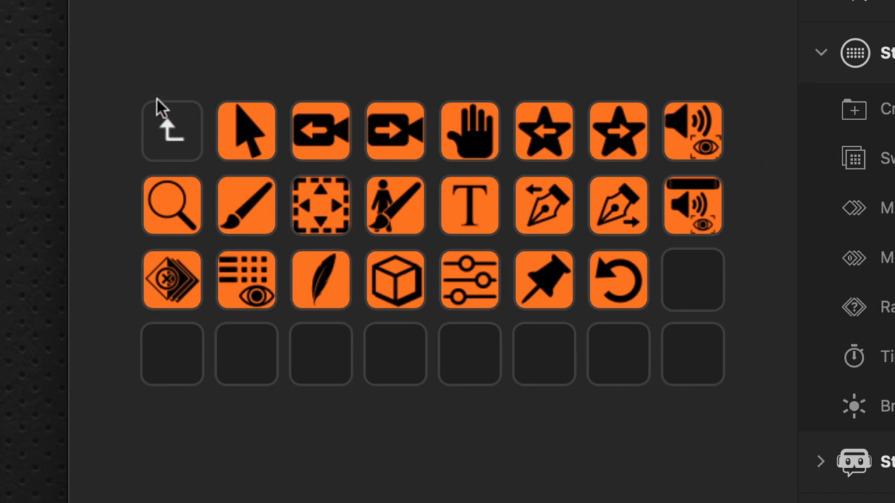
{"action": "mouse_move", "coordinate": [294, 279]}
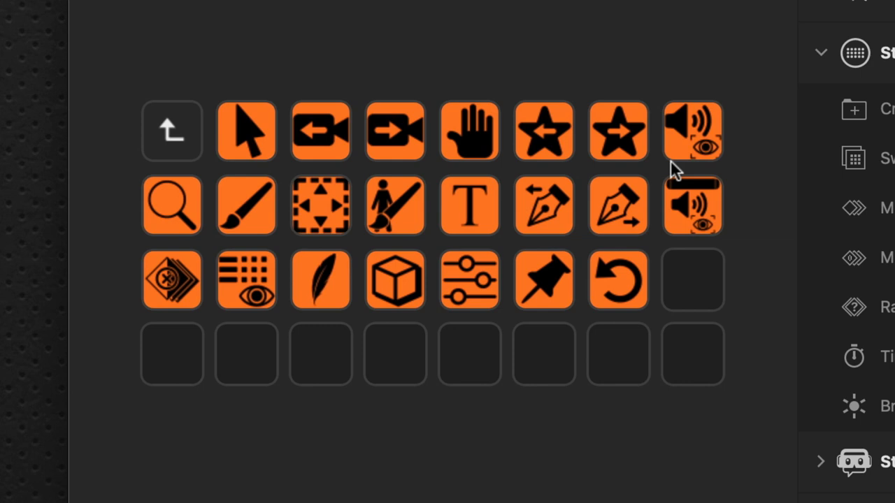
{"action": "mouse_move", "coordinate": [131, 224]}
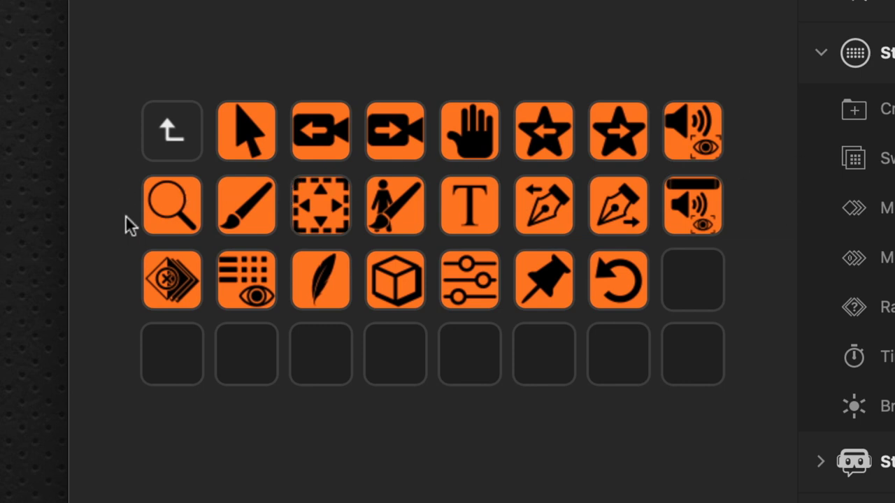
{"action": "mouse_move", "coordinate": [172, 131]}
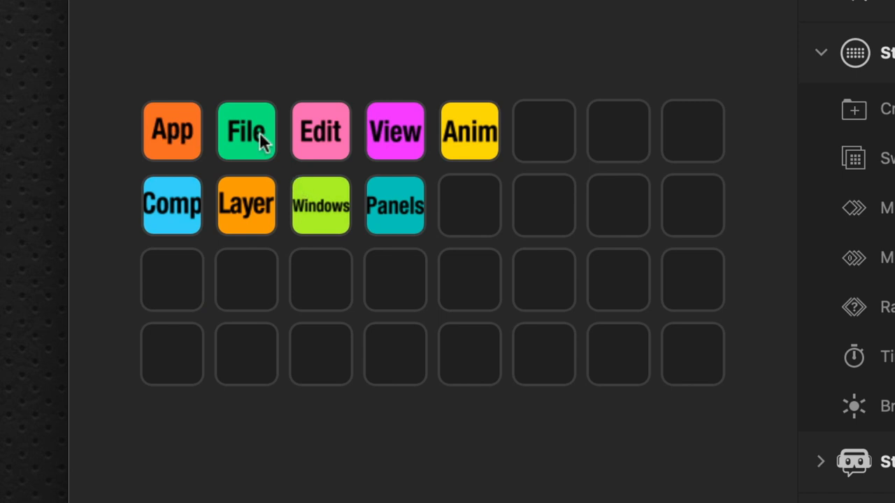
- View the File folder's green shortcut keys and briefly expand the AE_Icons_Color folder in Finder
{"action": "left_click", "coordinate": [246, 131]}
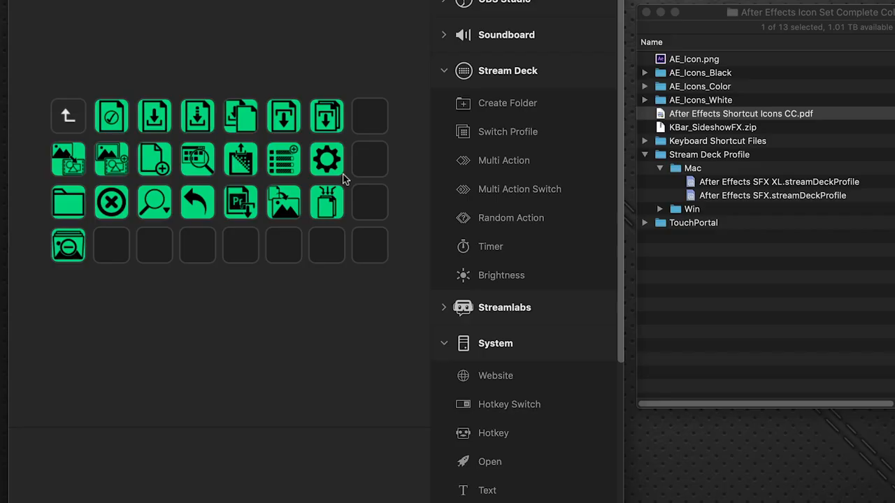
{"action": "left_click", "coordinate": [741, 113]}
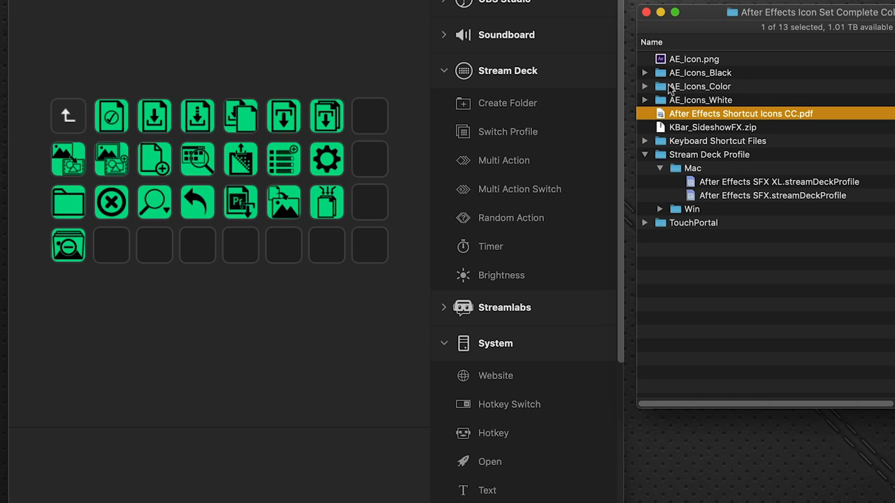
{"action": "left_click", "coordinate": [643, 87]}
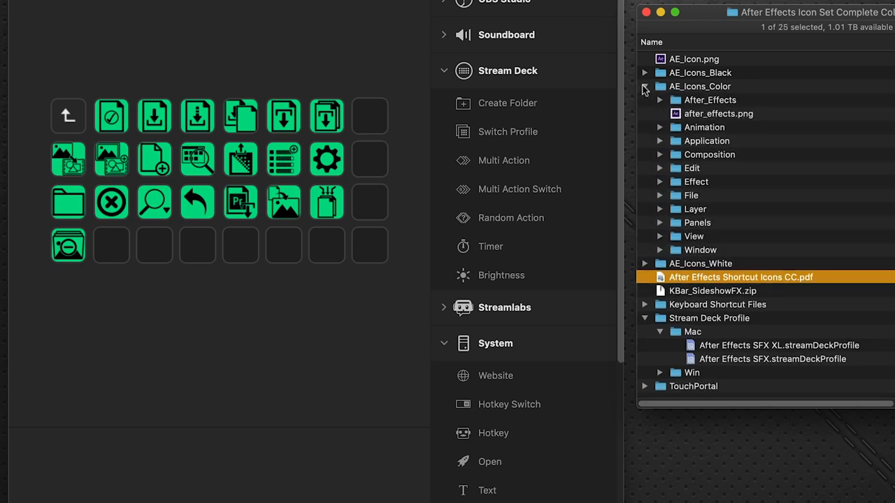
{"action": "left_click", "coordinate": [643, 87]}
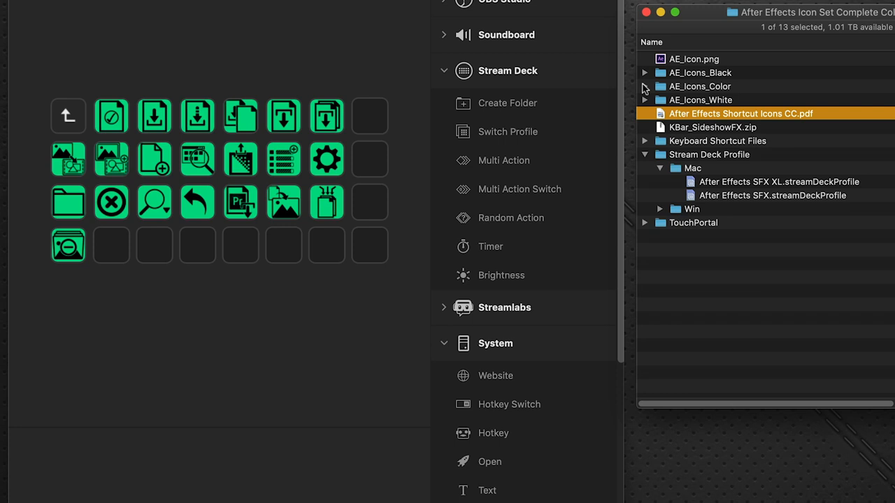
{"action": "mouse_move", "coordinate": [204, 271]}
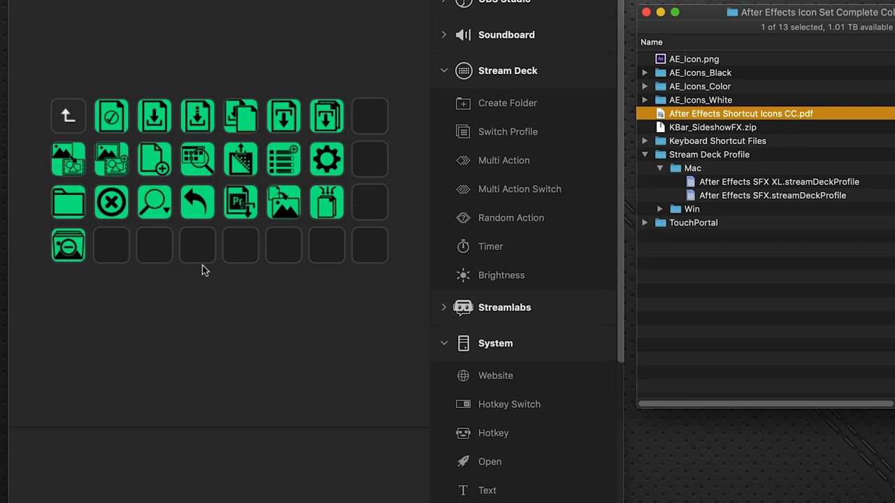
{"action": "mouse_move", "coordinate": [203, 271]}
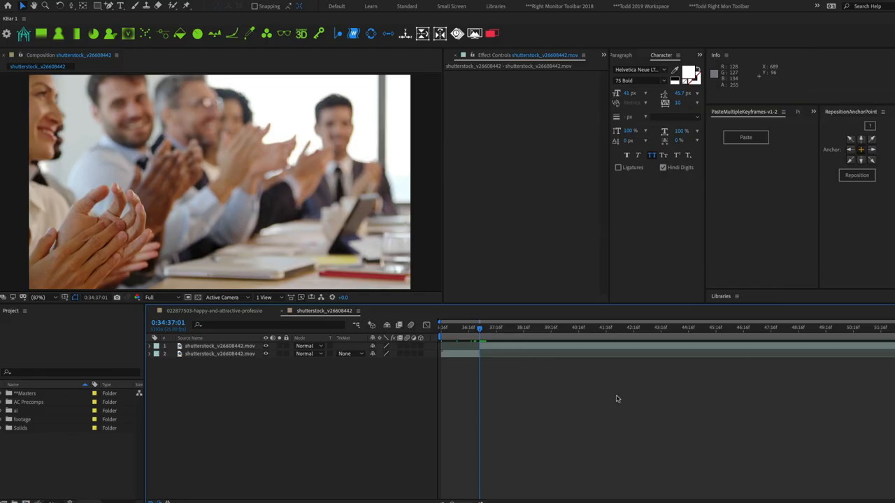
- Bring up the teal Panels folder of keyframe and graph editor keys
{"action": "left_click", "coordinate": [220, 354]}
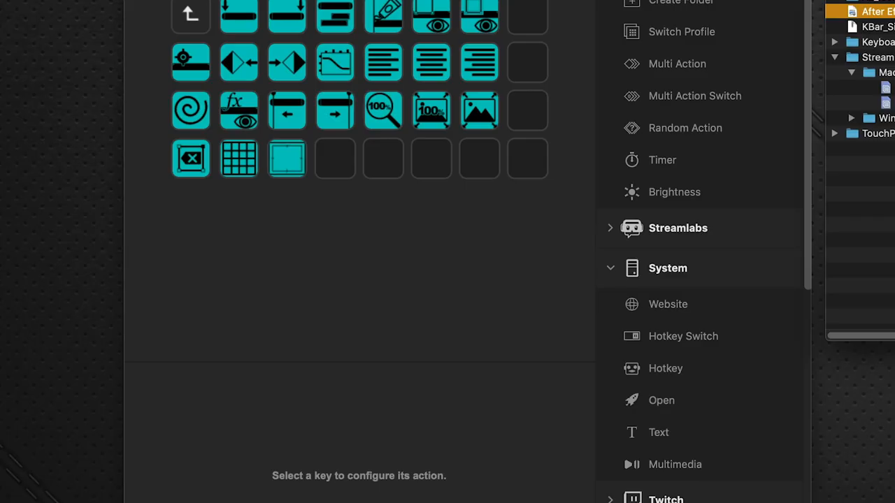
{"action": "mouse_move", "coordinate": [294, 85]}
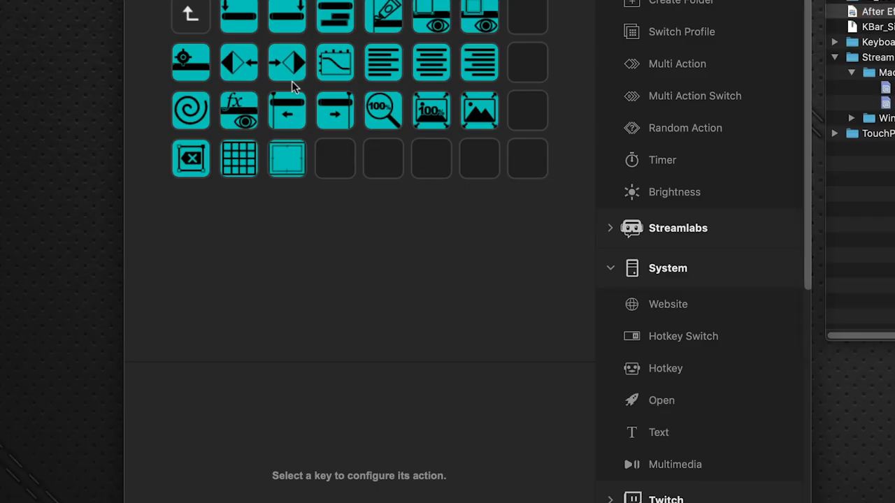
- Inspect the previous keyframe, align text left, graph editor and next keyframe keys' hotkeys
{"action": "left_click", "coordinate": [238, 62]}
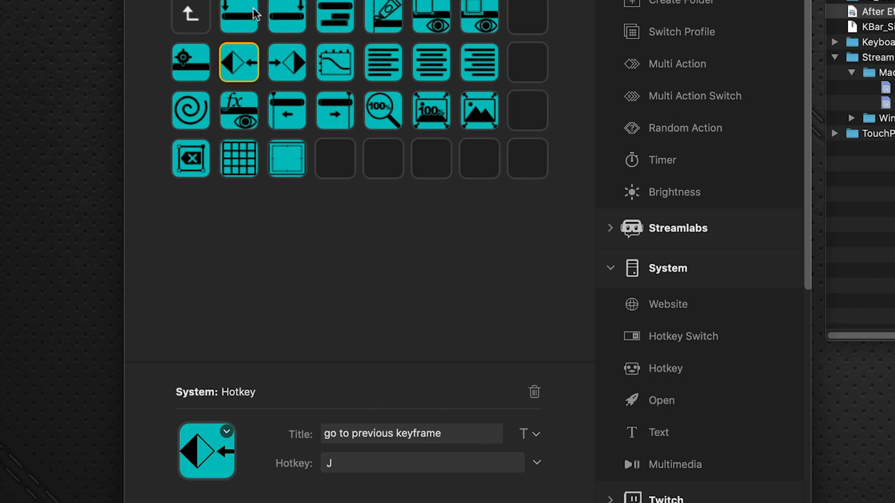
{"action": "left_click", "coordinate": [384, 62]}
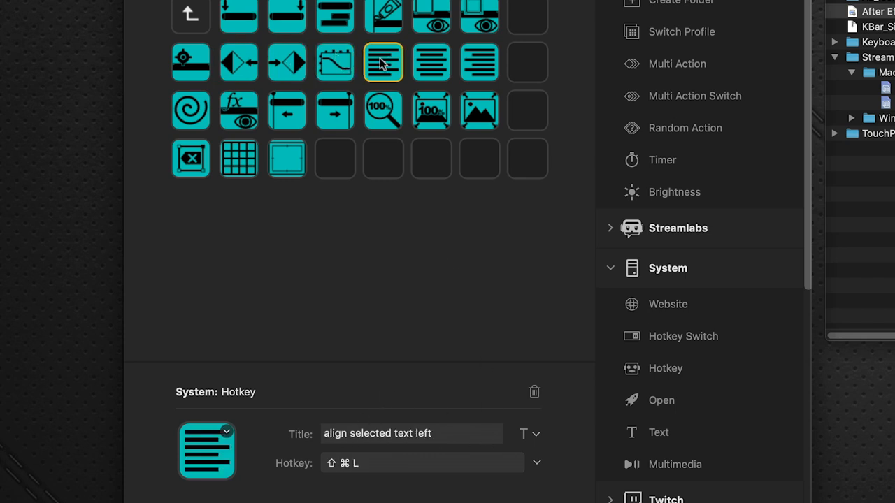
{"action": "left_click", "coordinate": [336, 61]}
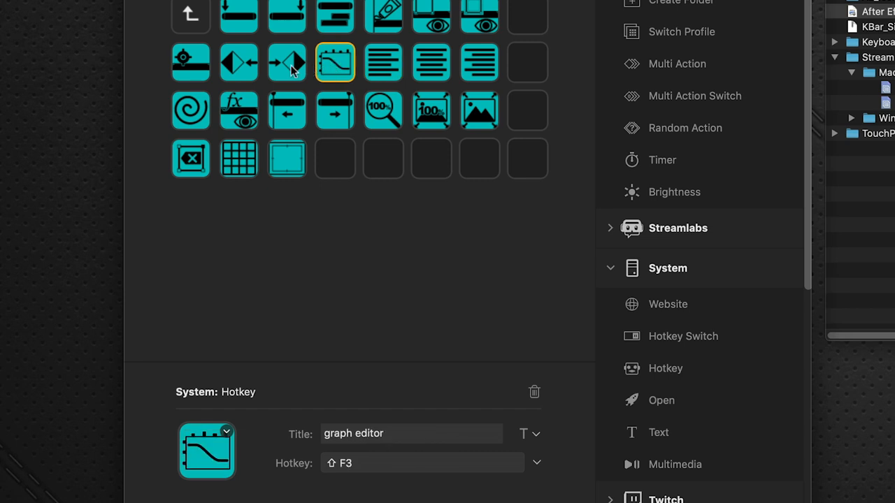
{"action": "left_click", "coordinate": [287, 62]}
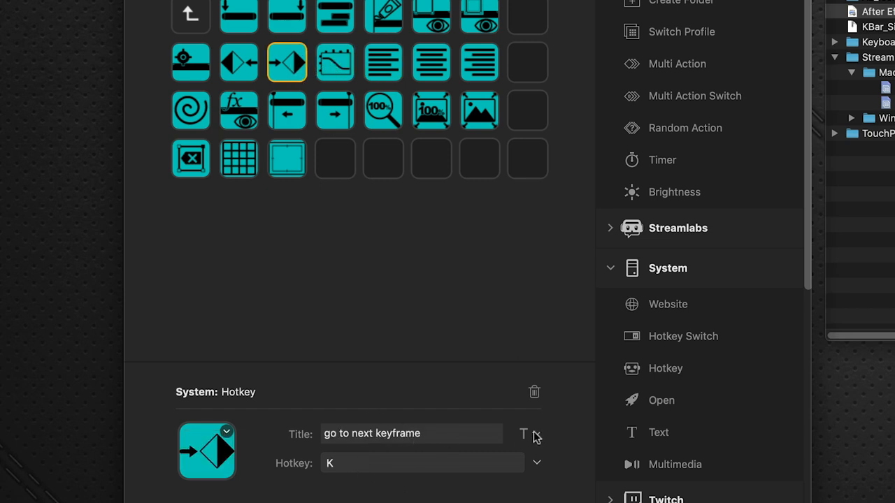
- Hide the title text on the go to next keyframe key and dismiss the title options
{"action": "left_click", "coordinate": [523, 434]}
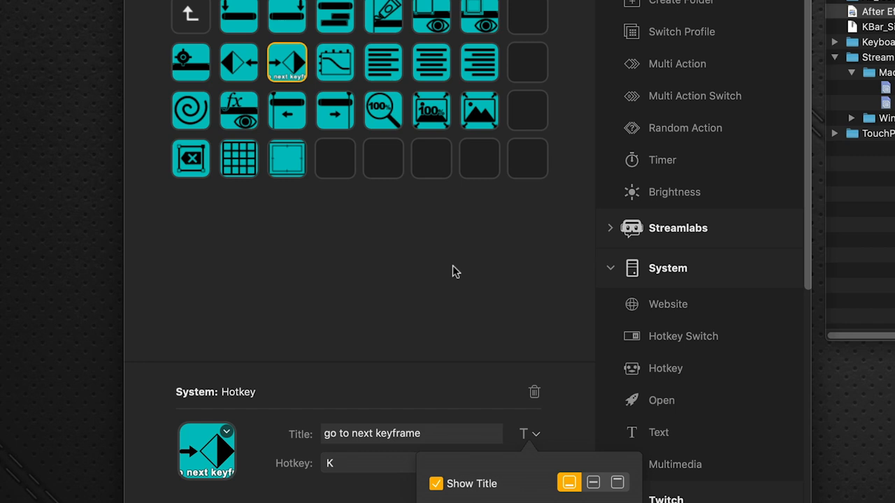
{"action": "mouse_move", "coordinate": [399, 260]}
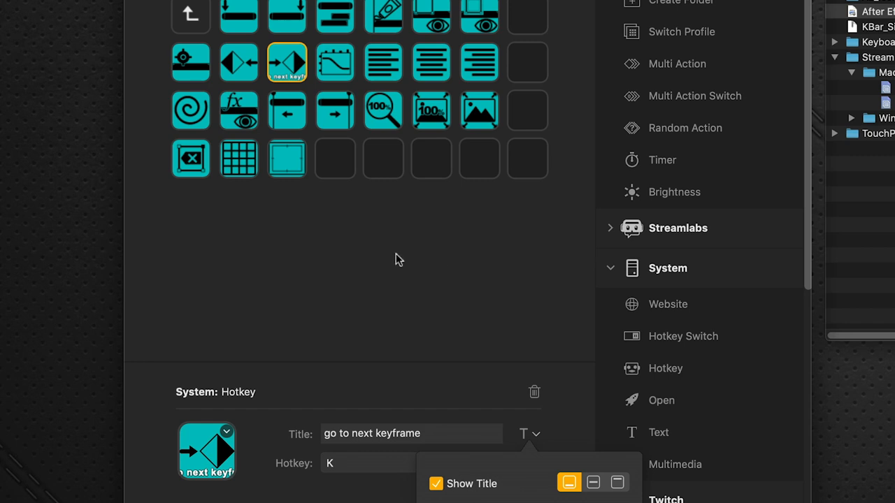
{"action": "left_click", "coordinate": [436, 484]}
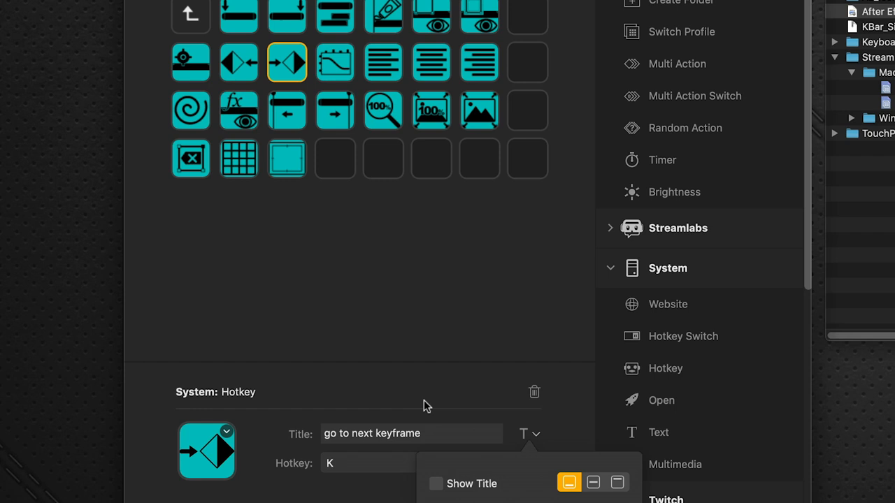
{"action": "mouse_move", "coordinate": [330, 142]}
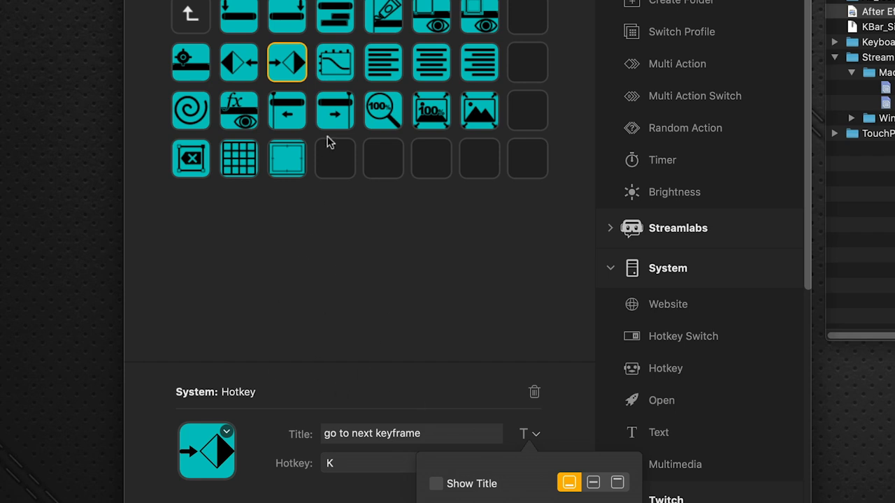
{"action": "left_click", "coordinate": [335, 61]}
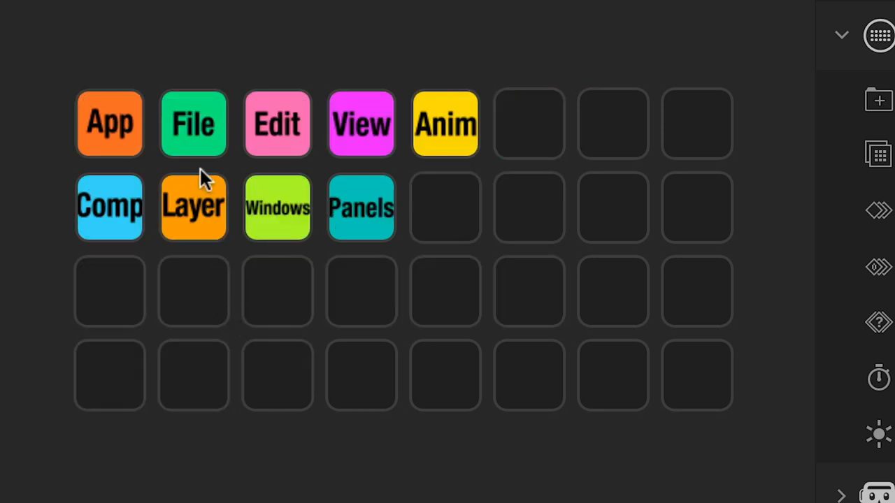
- Show the Layer folder's orange layer-shortcut keys
{"action": "left_click", "coordinate": [193, 207]}
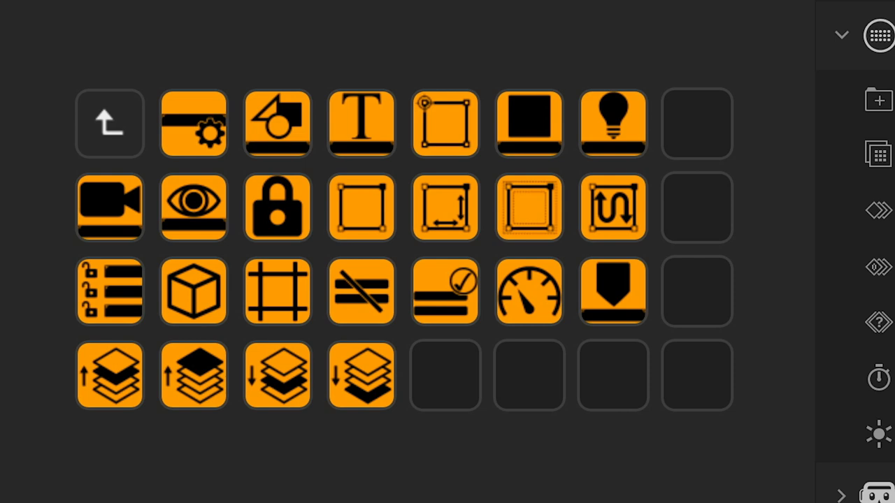
{"action": "mouse_move", "coordinate": [241, 380]}
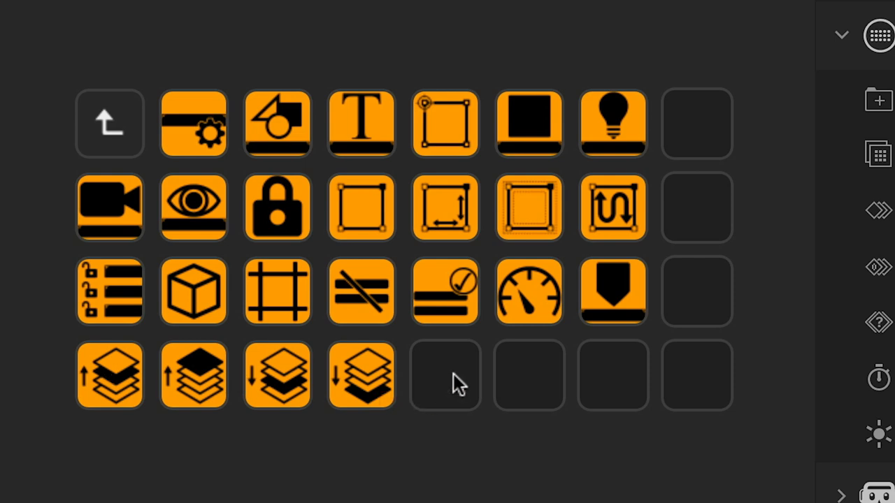
{"action": "mouse_move", "coordinate": [416, 384]}
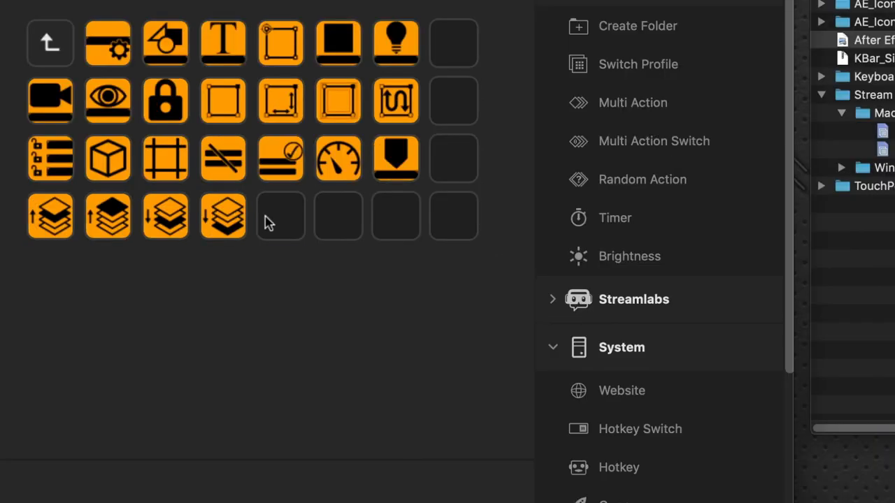
- Add a hotkey button in an empty Layer slot sending Shift+Cmd+D, titled 'Split at Layer'
{"action": "left_click", "coordinate": [279, 217]}
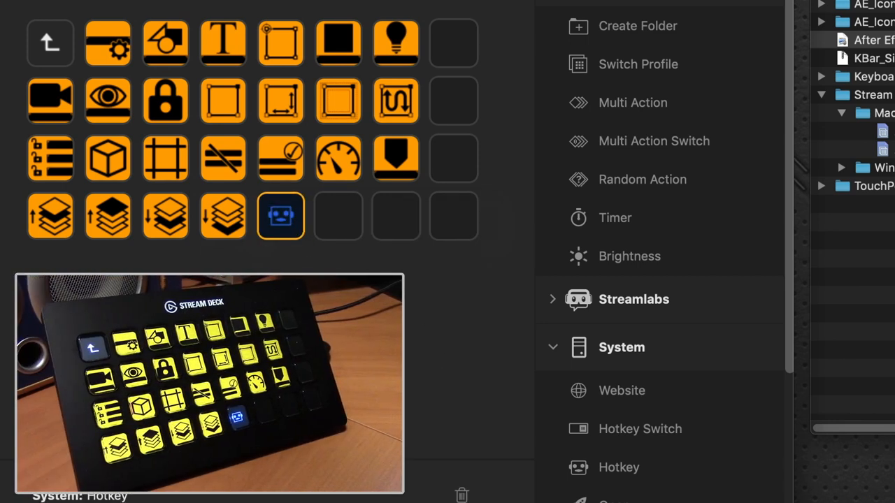
{"action": "mouse_move", "coordinate": [338, 249]}
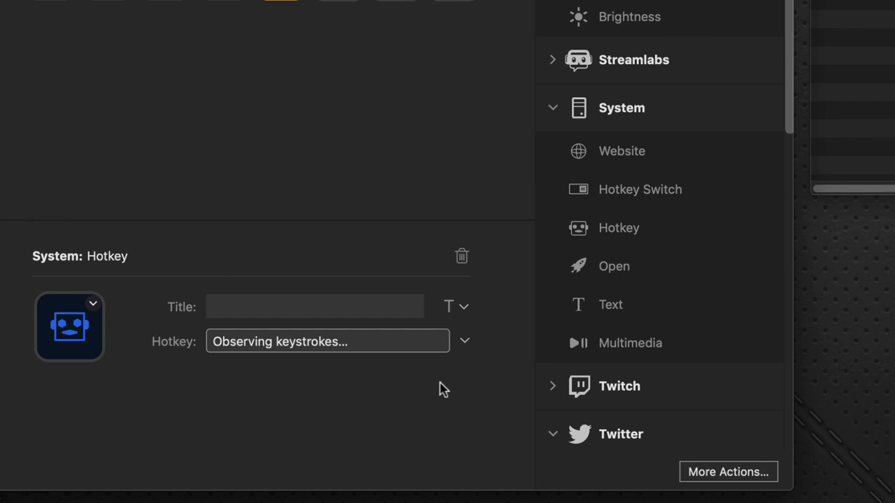
{"action": "key", "text": "shift+cmd+d"}
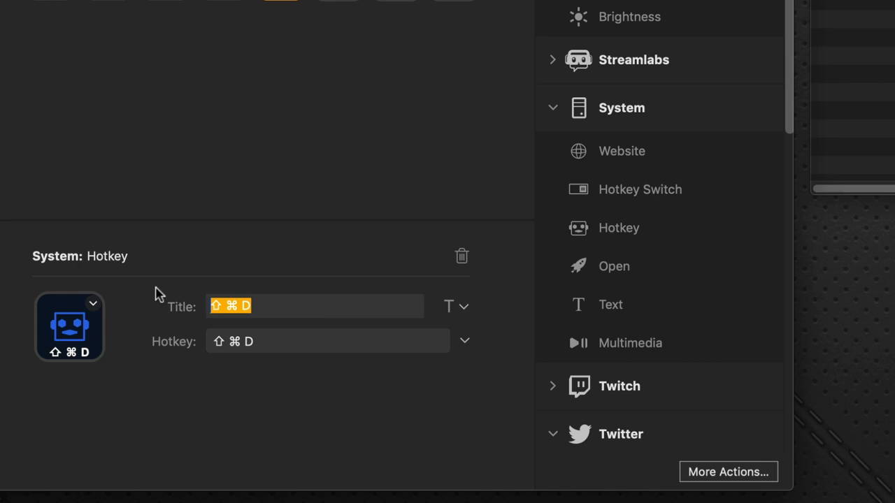
{"action": "type", "text": "Split at"}
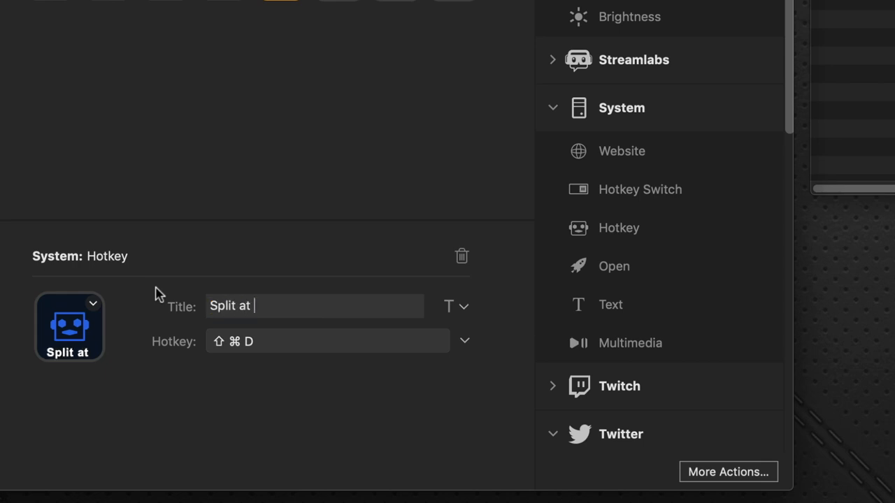
{"action": "type", "text": "Layer"}
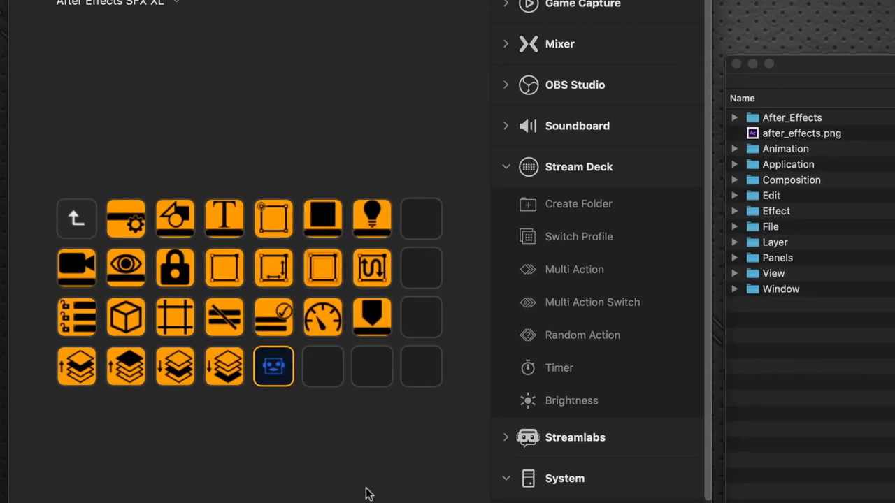
{"action": "mouse_move", "coordinate": [274, 407]}
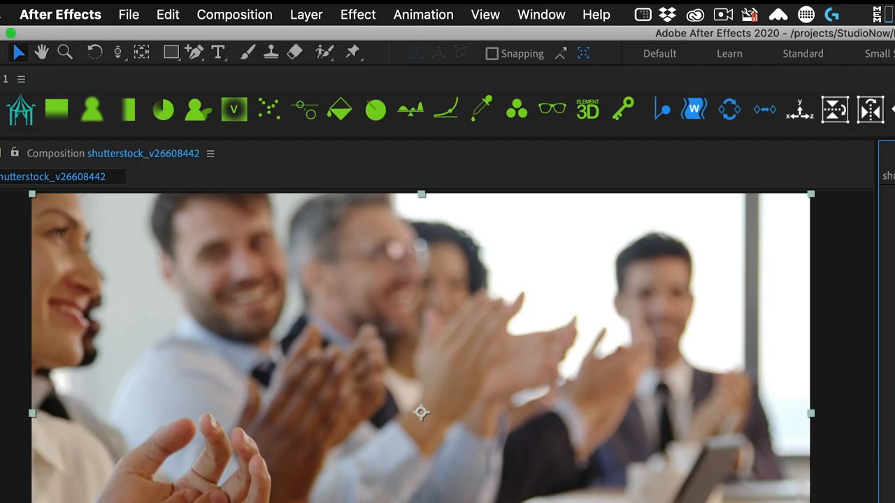
{"action": "mouse_move", "coordinate": [280, 15]}
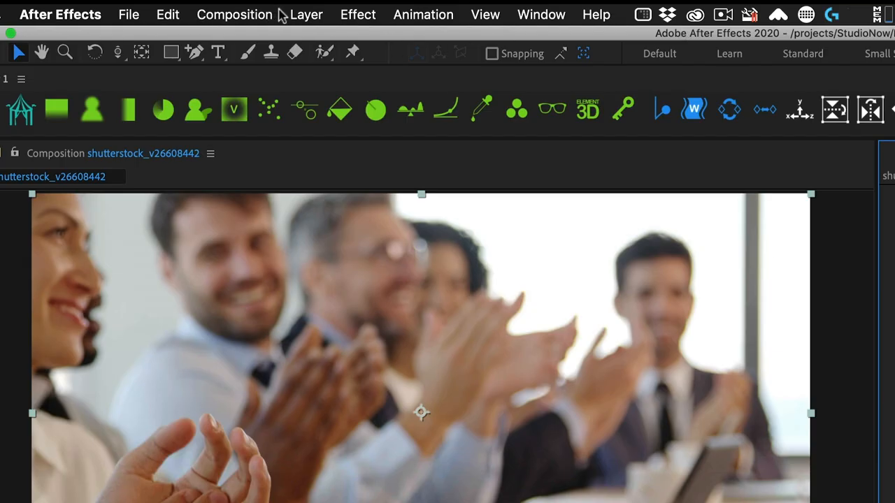
{"action": "left_click", "coordinate": [306, 14]}
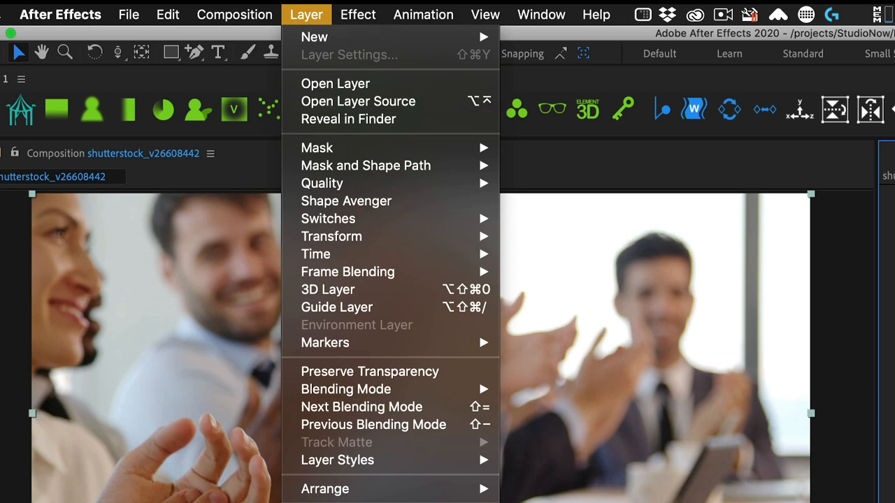
{"action": "left_click", "coordinate": [235, 14]}
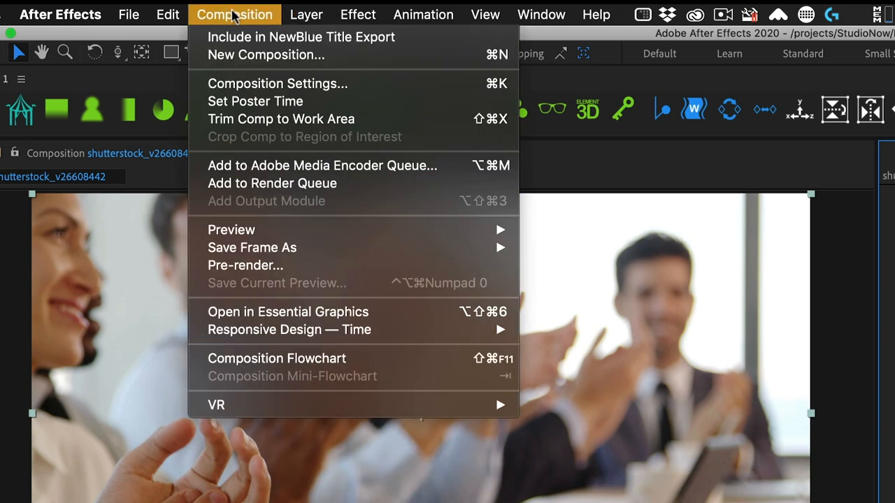
{"action": "left_click", "coordinate": [168, 14]}
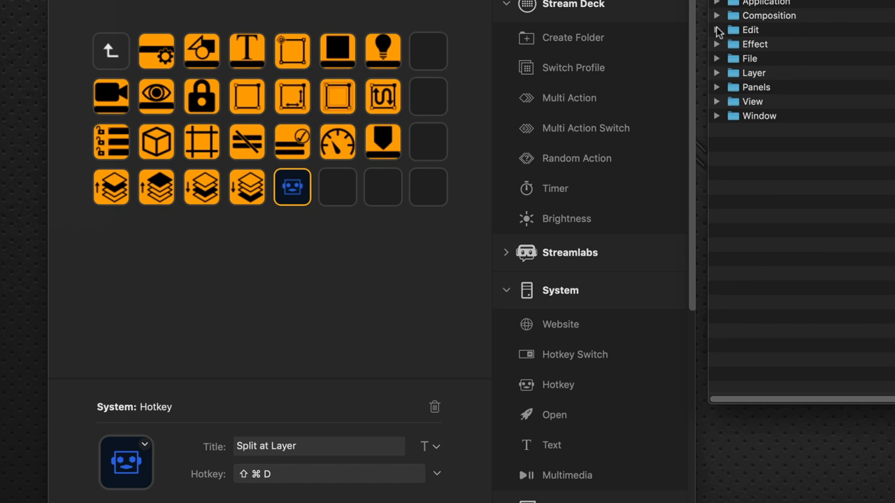
- Give the Split at Layer button the Split_Layer_at_Current_Time.png icon from the Edit icons folder
{"action": "left_click", "coordinate": [716, 30]}
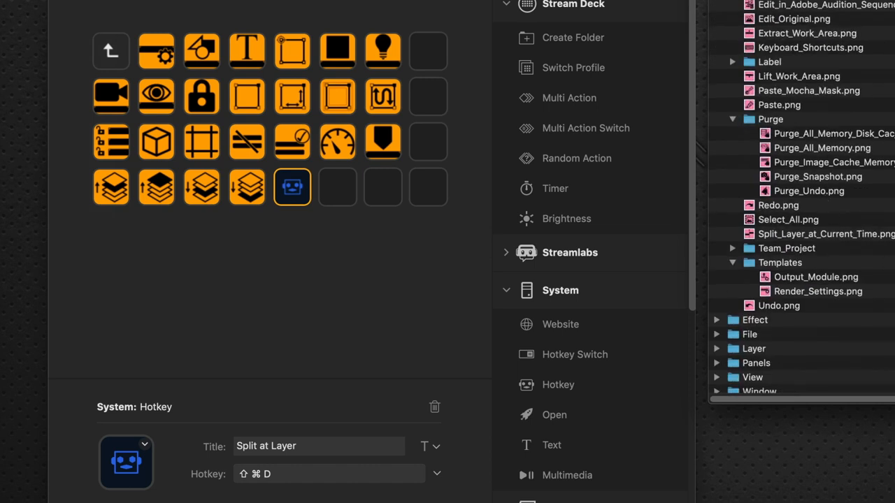
{"action": "left_click", "coordinate": [804, 234]}
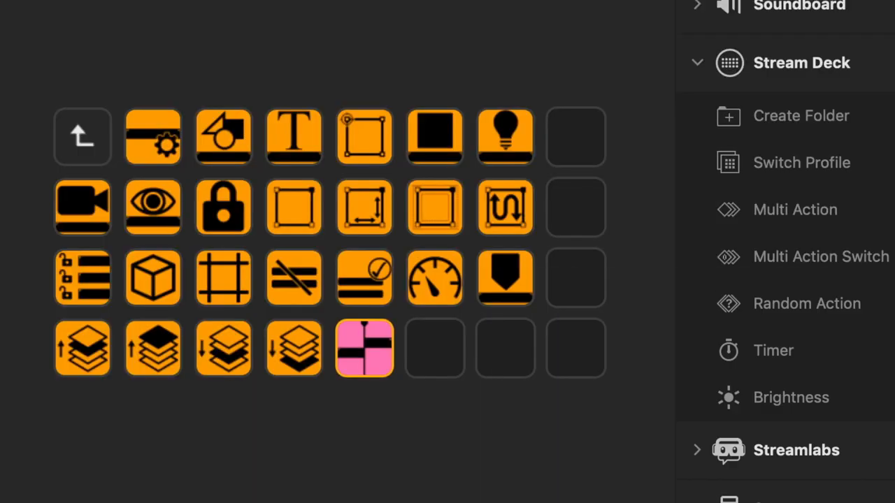
{"action": "mouse_move", "coordinate": [436, 347]}
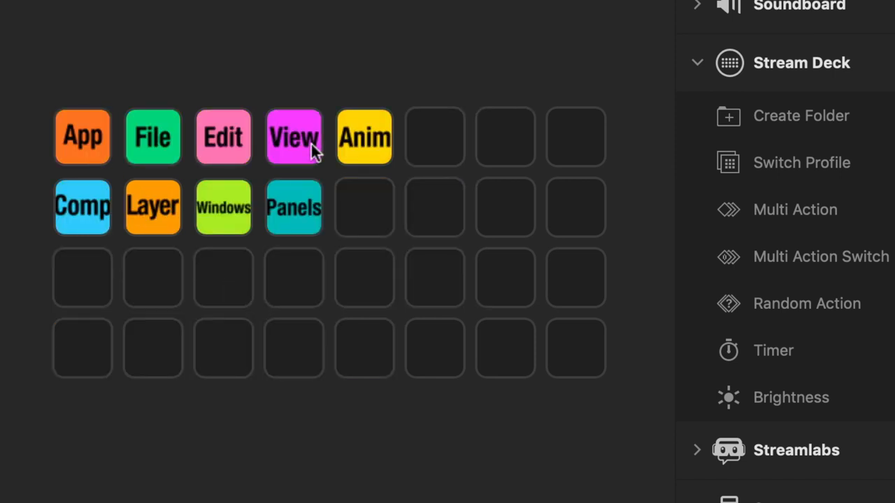
- Copy the View folder's grid-visibility button into the Layer folder slot after Split at Layer
{"action": "left_click", "coordinate": [293, 137]}
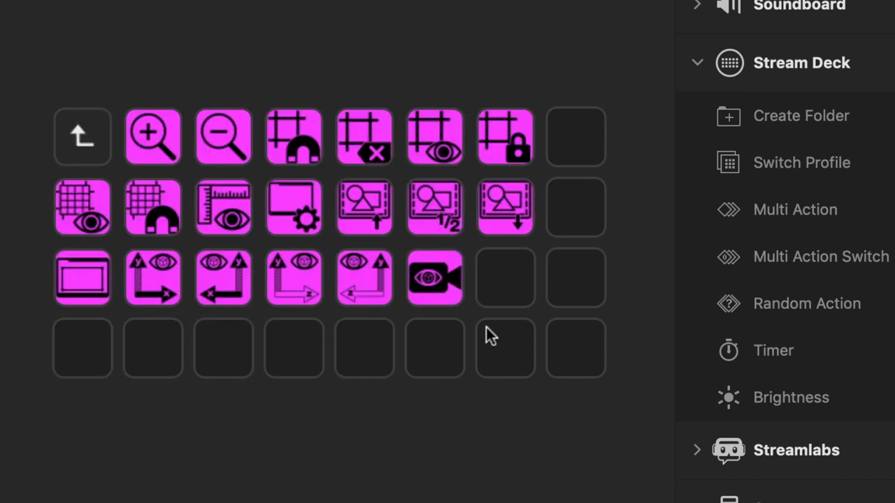
{"action": "mouse_move", "coordinate": [84, 221]}
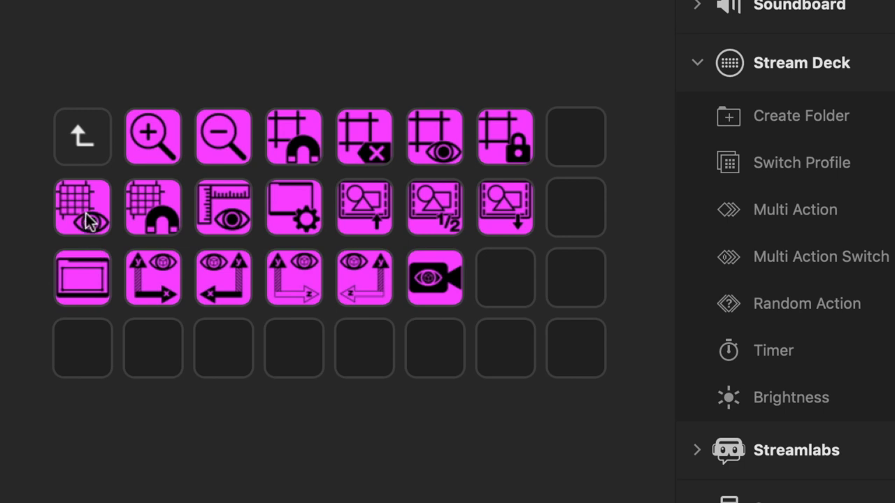
{"action": "left_click", "coordinate": [81, 207]}
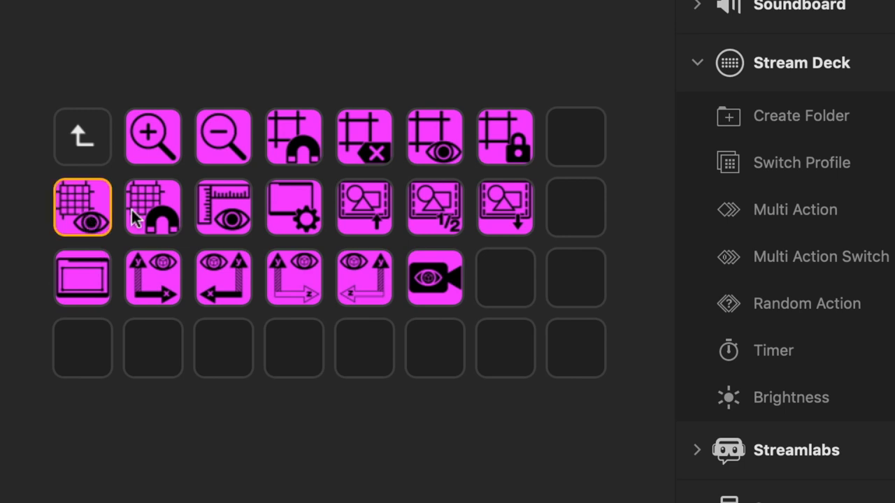
{"action": "mouse_move", "coordinate": [100, 118]}
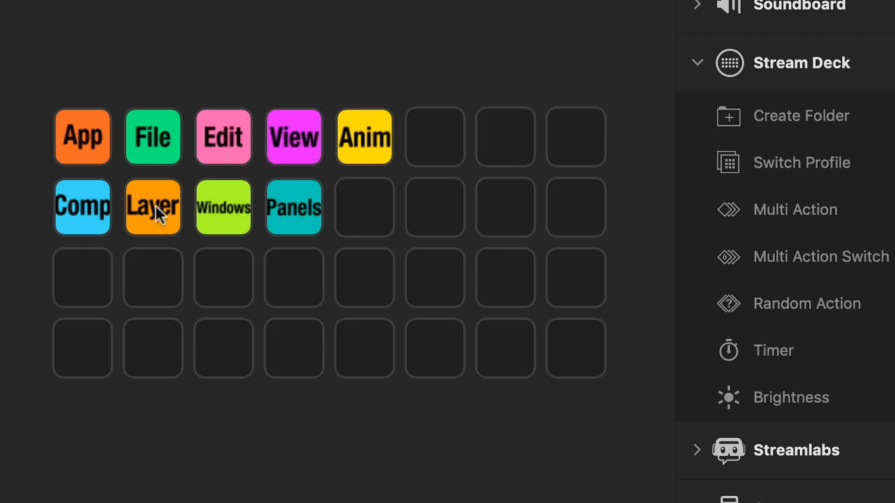
{"action": "left_click", "coordinate": [153, 207]}
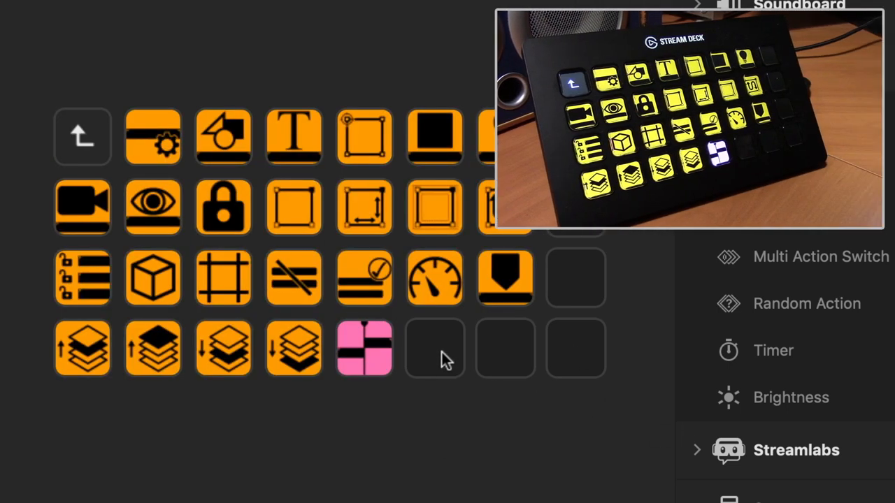
{"action": "left_click", "coordinate": [433, 348]}
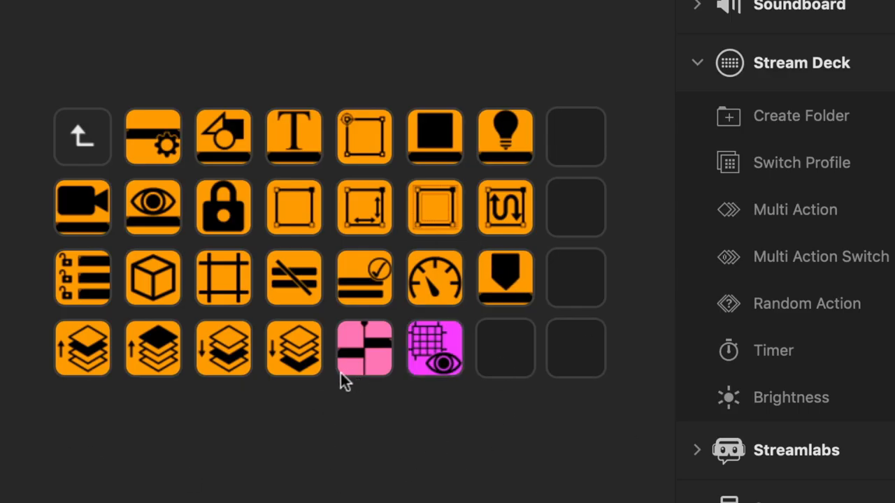
{"action": "mouse_move", "coordinate": [463, 332]}
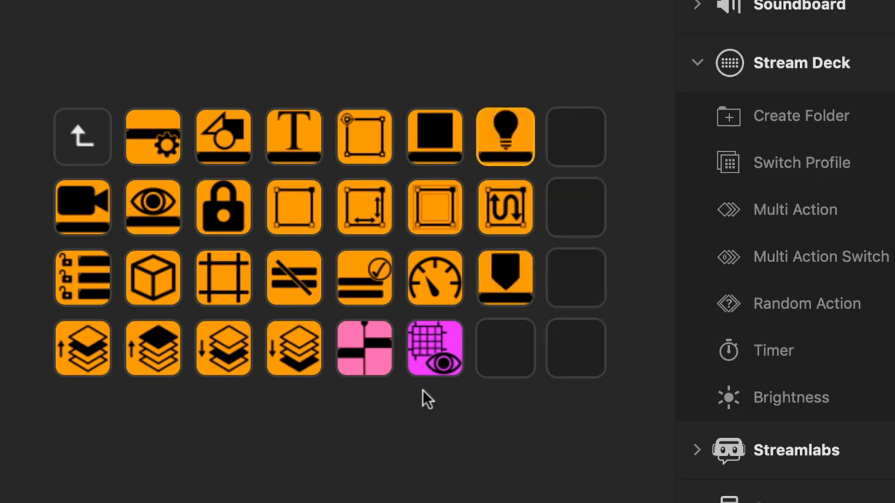
{"action": "mouse_move", "coordinate": [444, 454]}
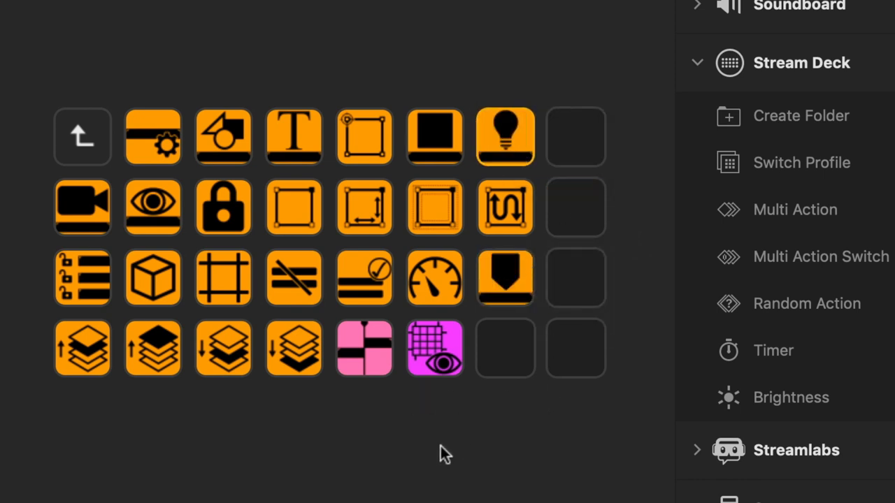
{"action": "mouse_move", "coordinate": [313, 390]}
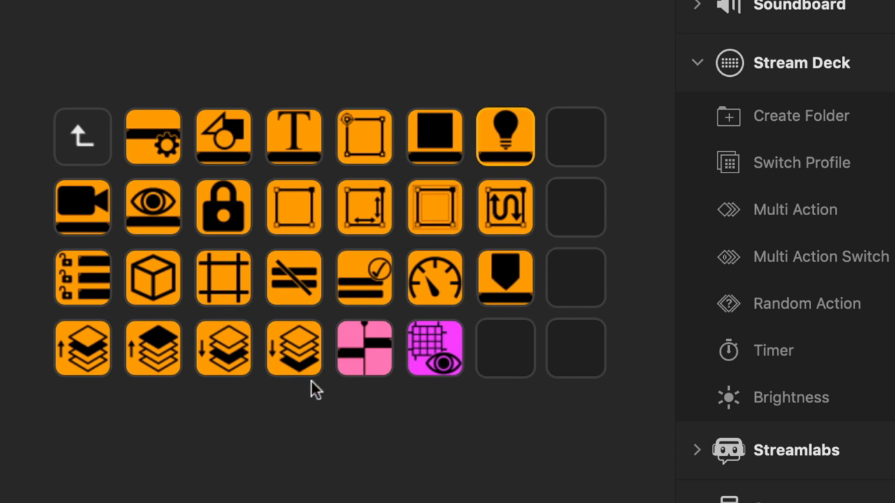
{"action": "mouse_move", "coordinate": [271, 430]}
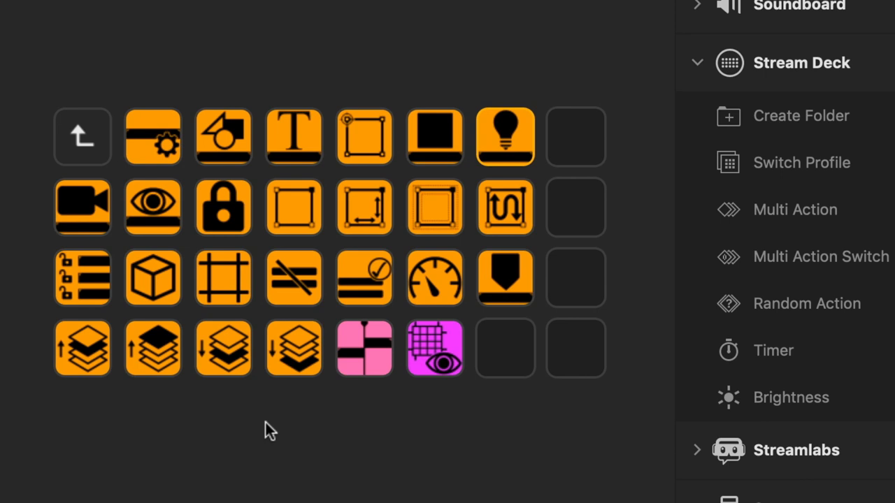
{"action": "mouse_move", "coordinate": [119, 245]}
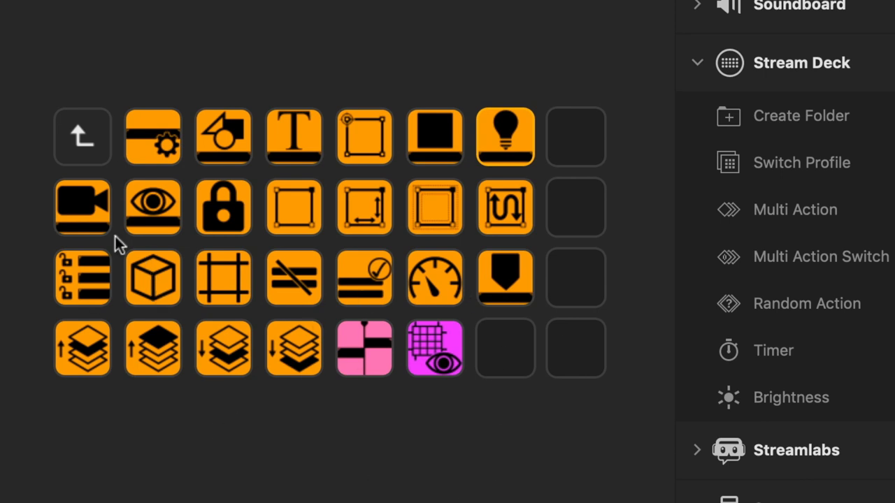
{"action": "mouse_move", "coordinate": [431, 320]}
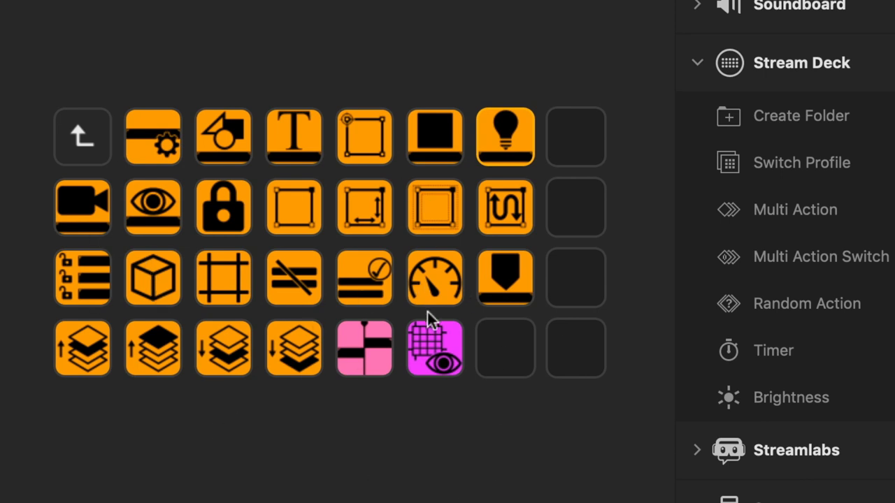